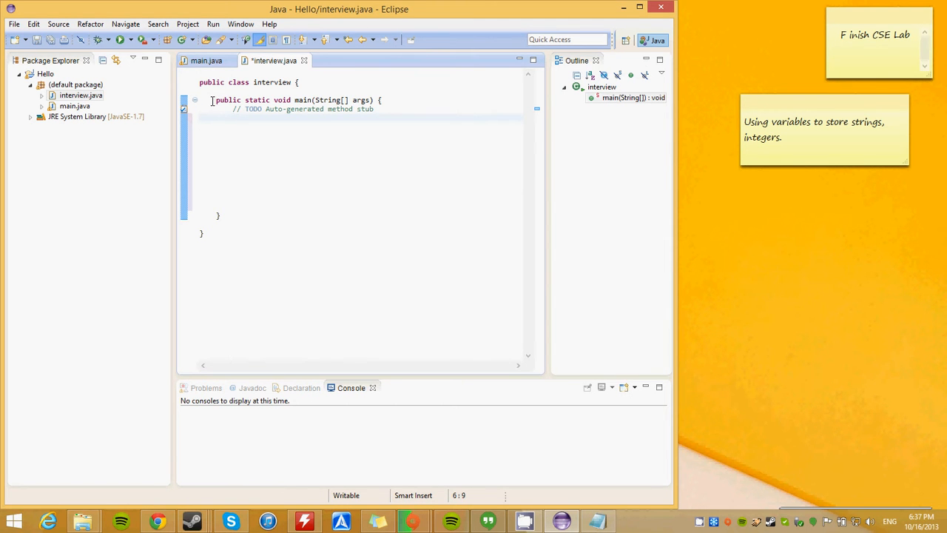
Declare Scanner input = new Scanner(System.in) and import java.util.Scanner via quick fix.
text(Scanner input = new Scanner(System.in);)
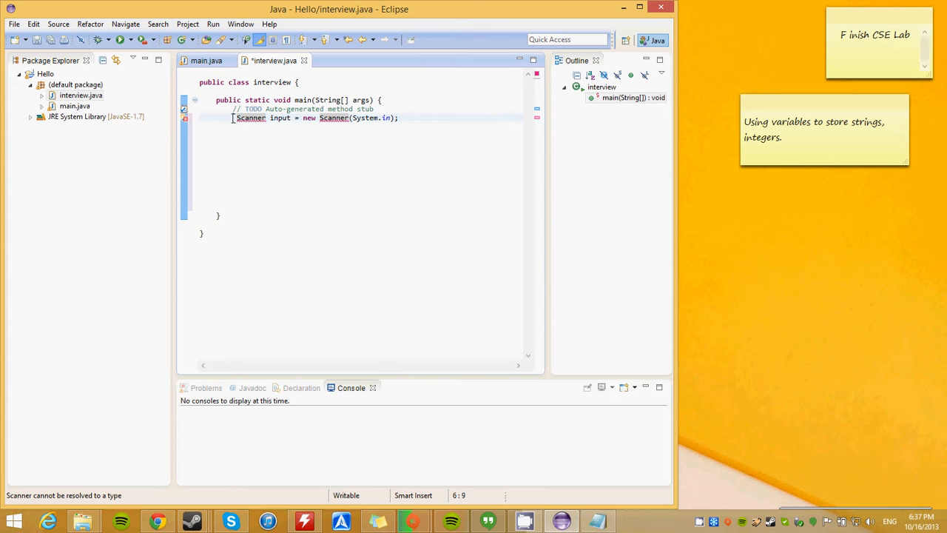
double_click(282, 119)
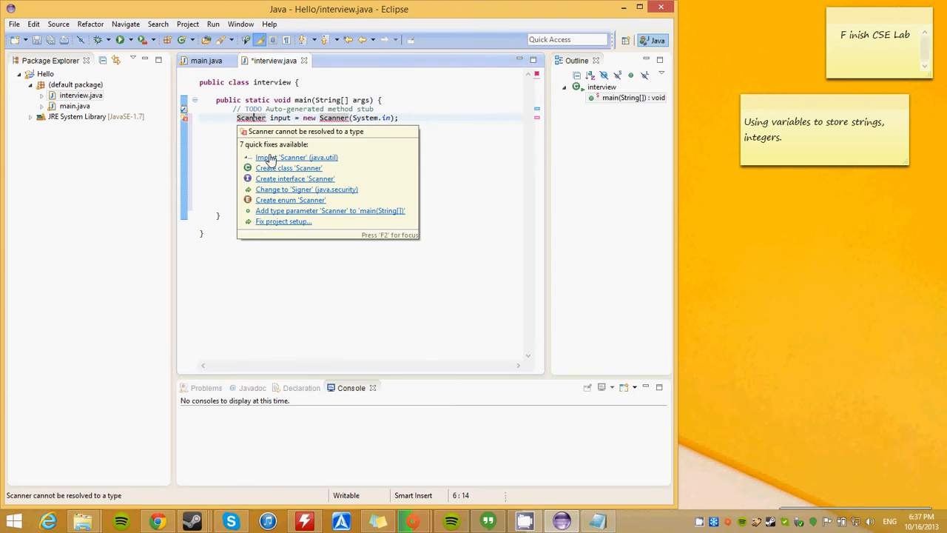
click(296, 156)
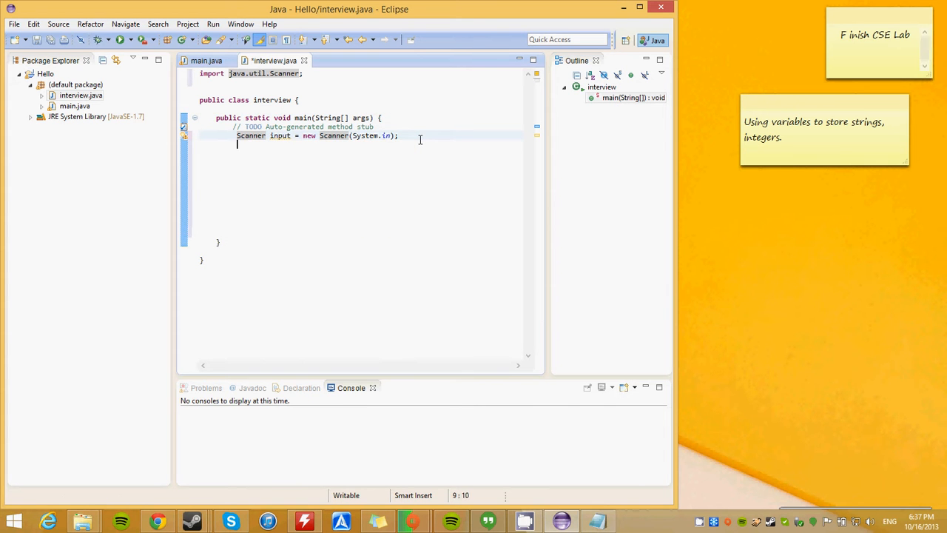
Declare int age = 0; on a new line below the Scanner.
key(Return)
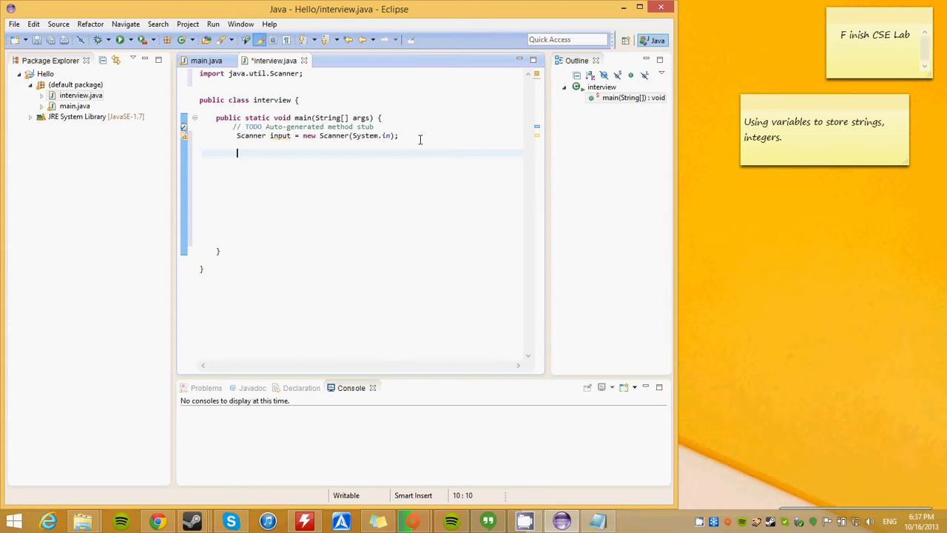
text(int age1)
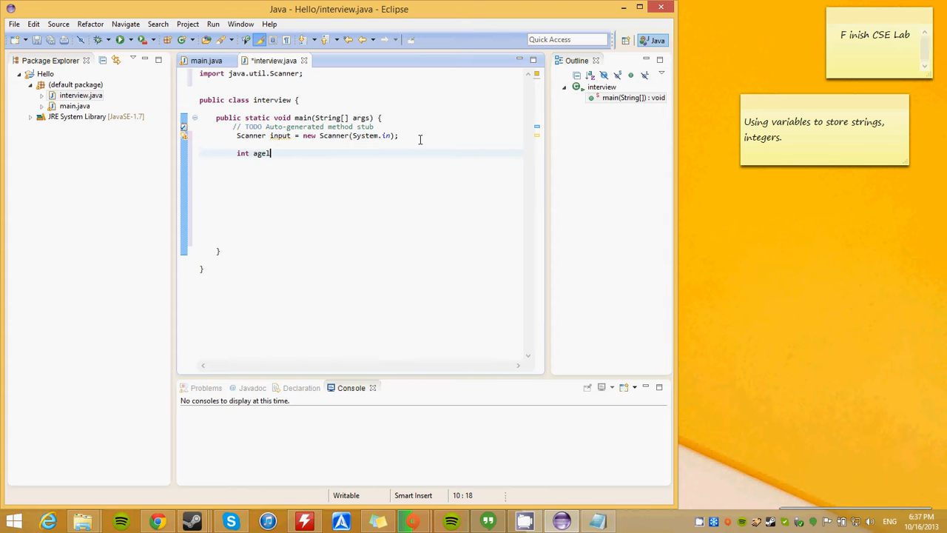
key(Backspace)
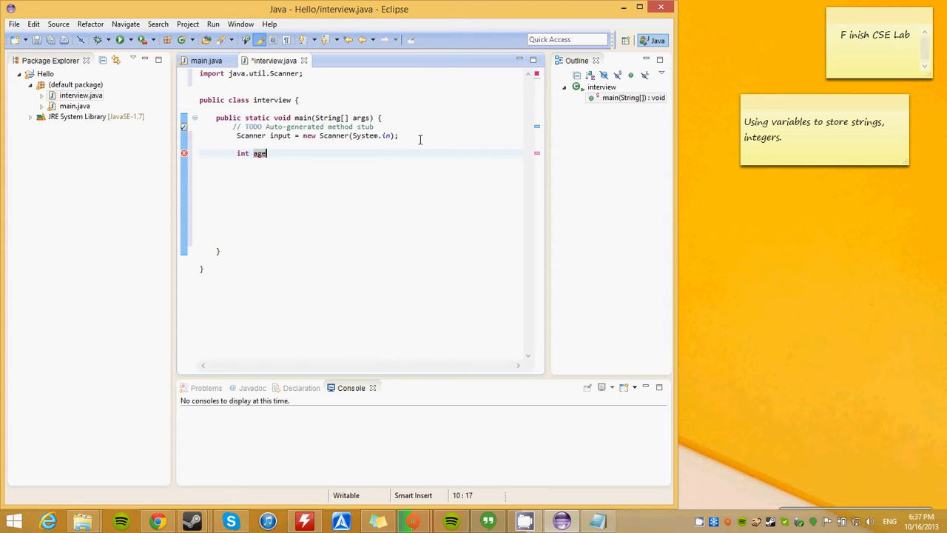
text(=0;)
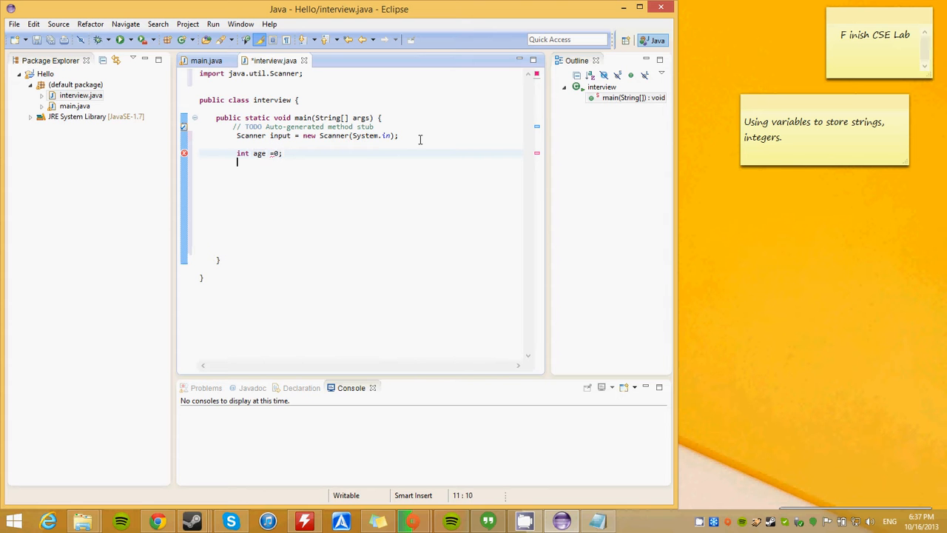
Declare String variables FirstName, LastName, city and school.
text(String)
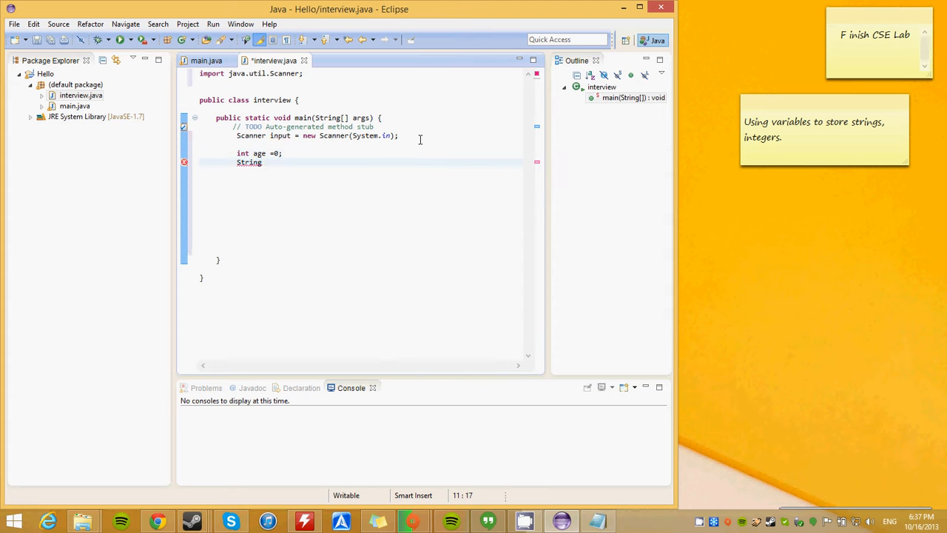
text(First)
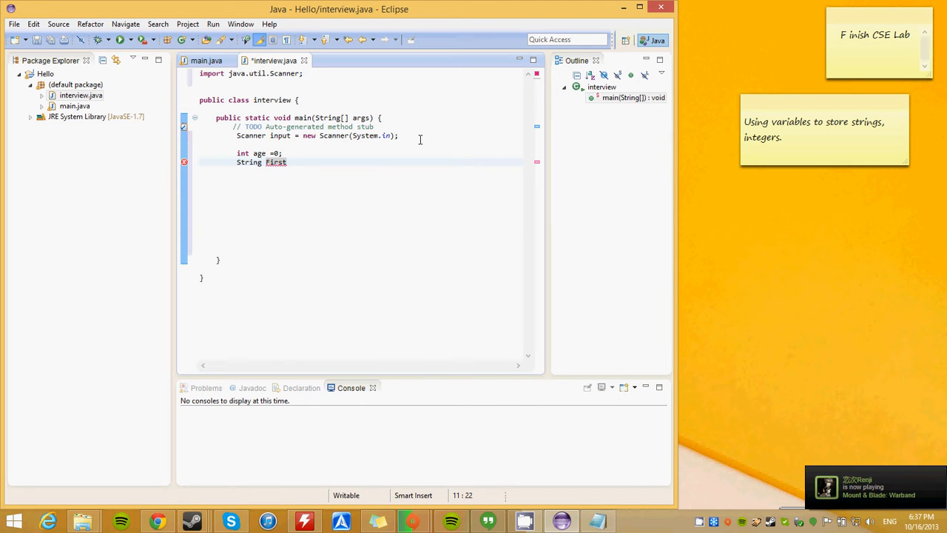
text(Name1)
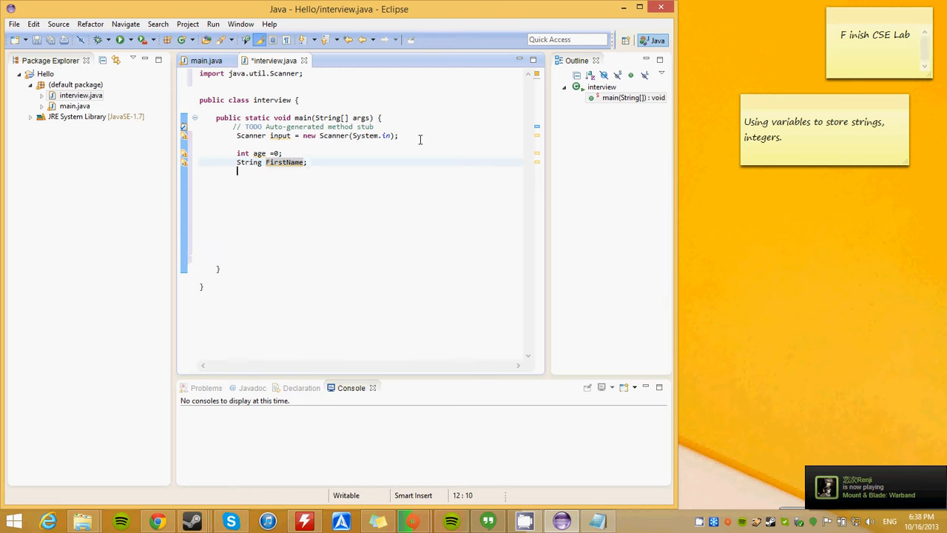
text(String)
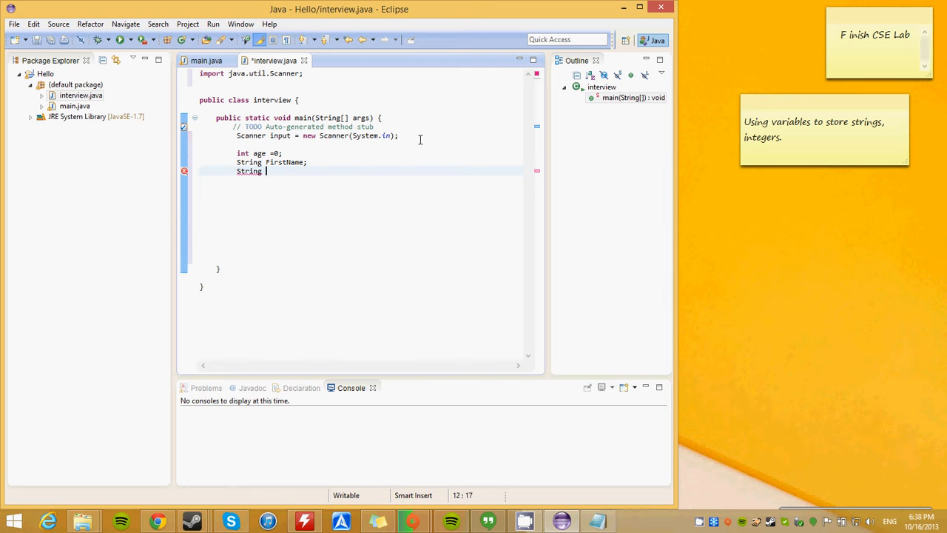
text(LastName;)
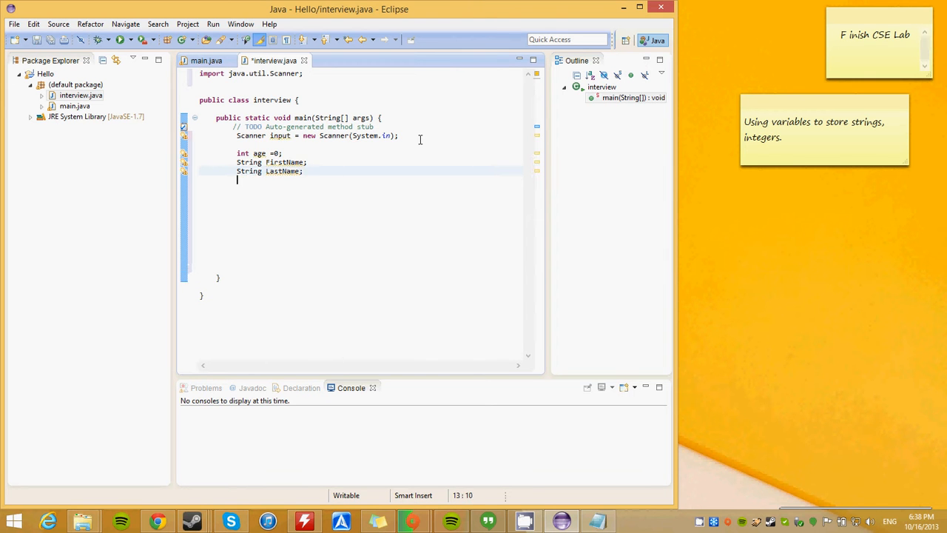
text(String city)
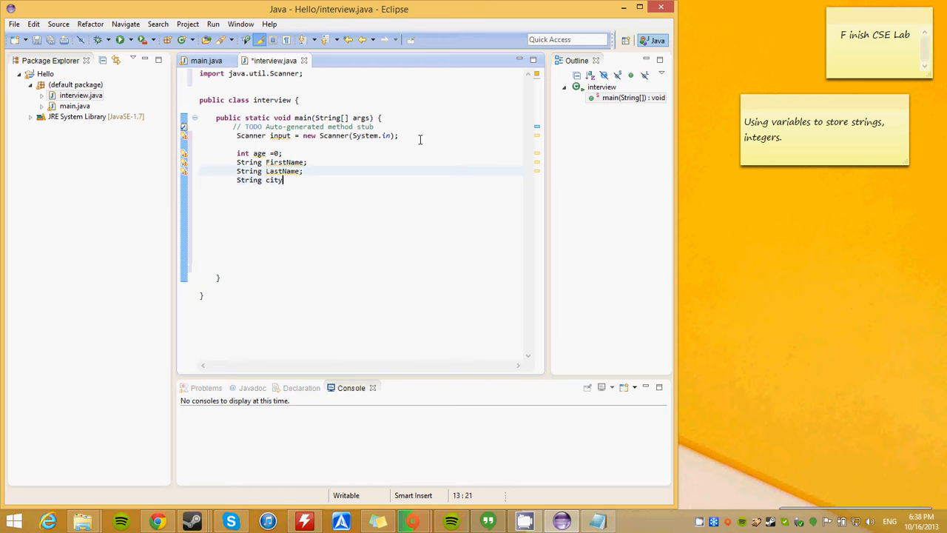
text(schoo)
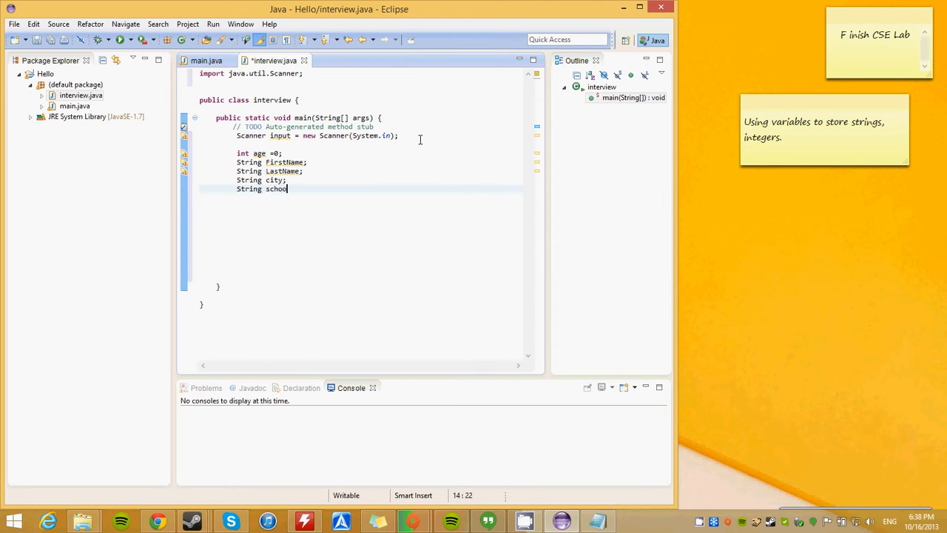
text(l;)
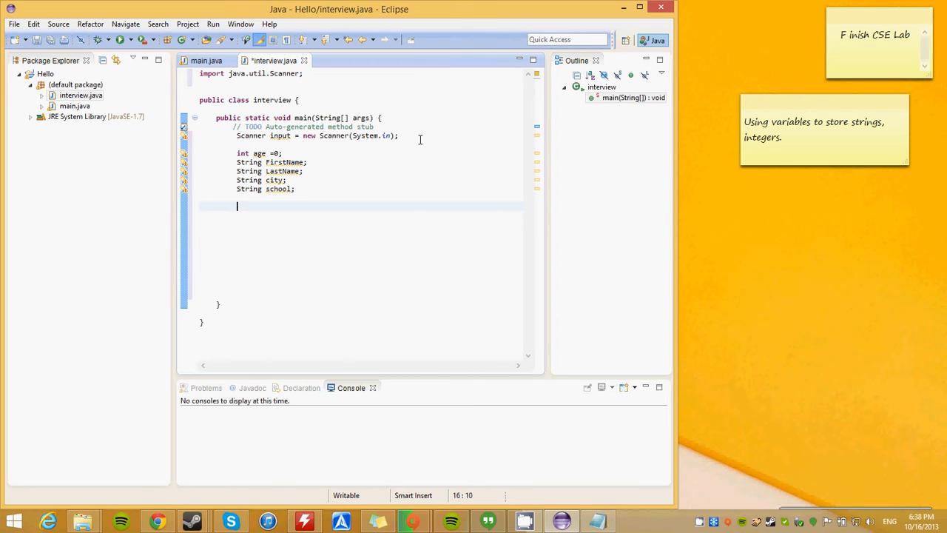
Add System.out.println("What is your first name?"); after the declarations.
text(Syste)
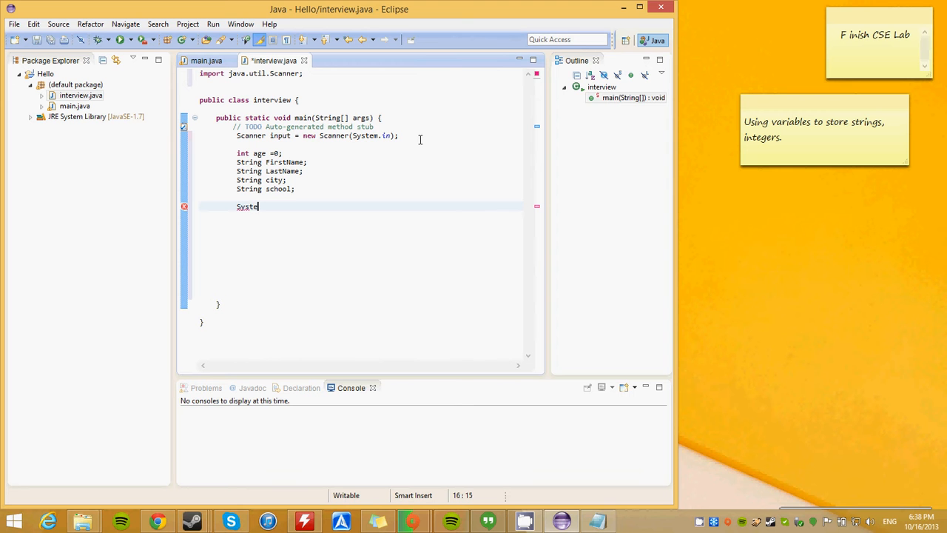
text(m)
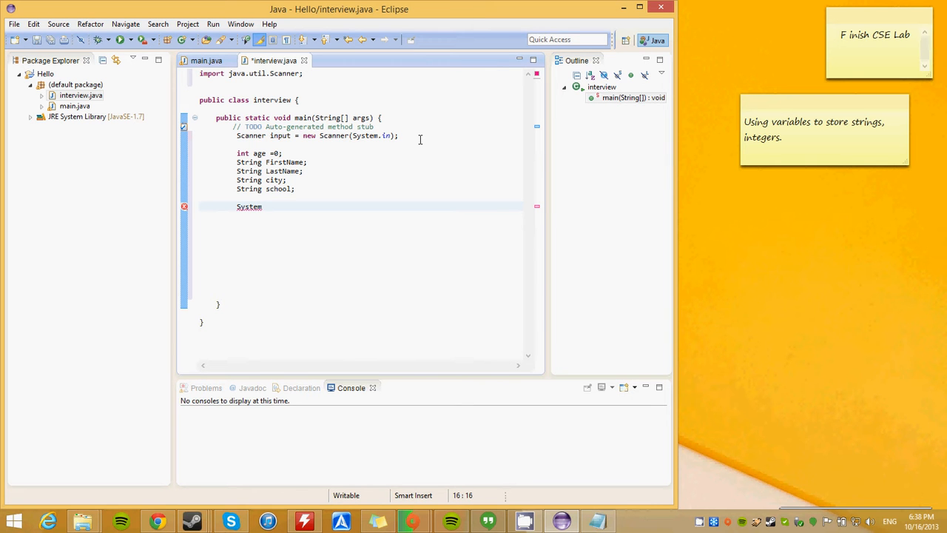
text(.)
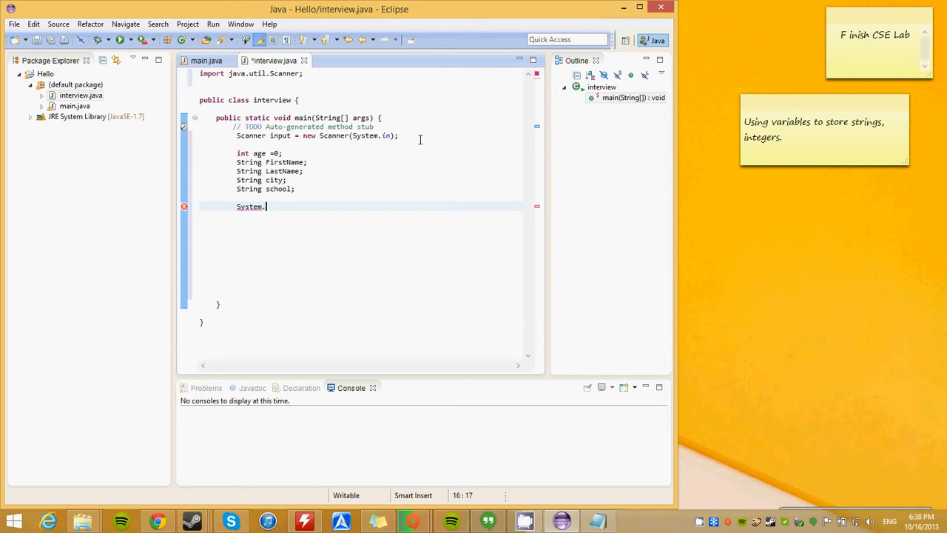
text(out.)
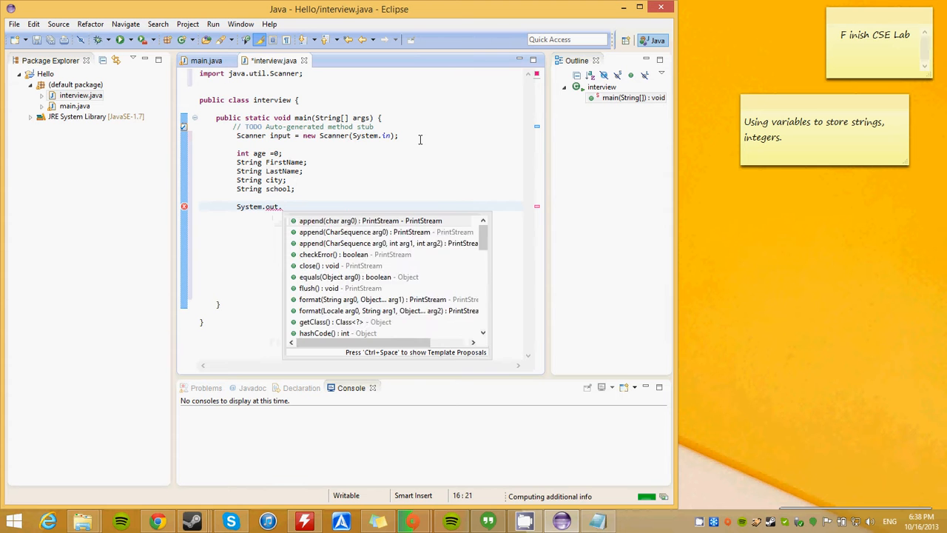
text(print)
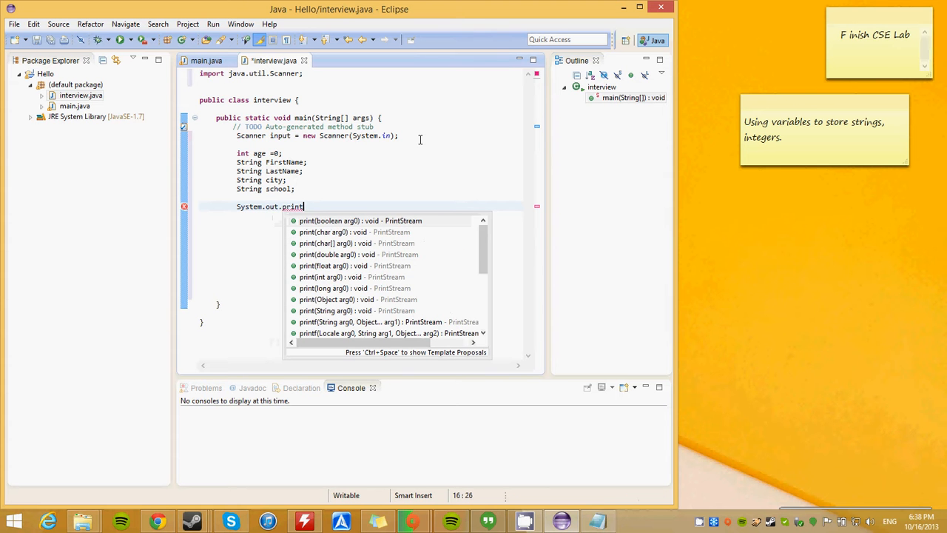
text(ln(")
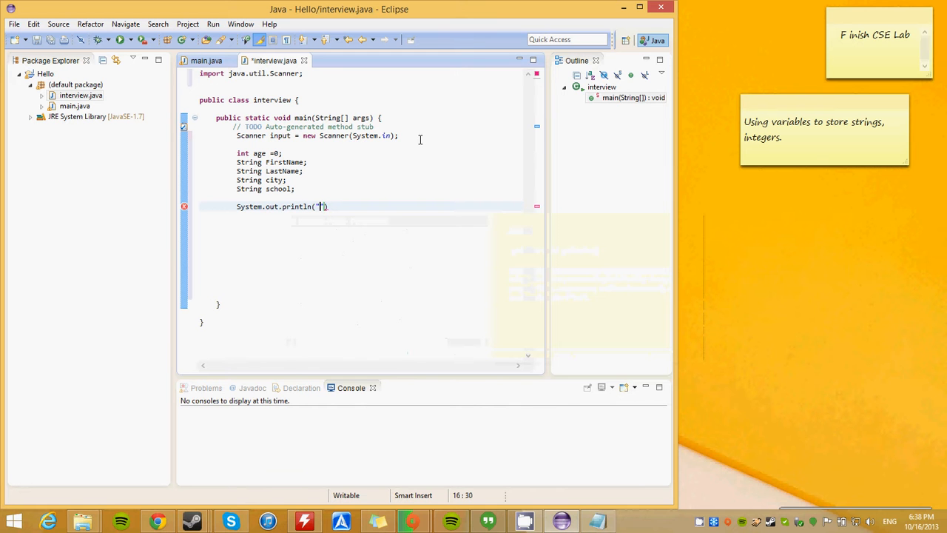
text(Please)
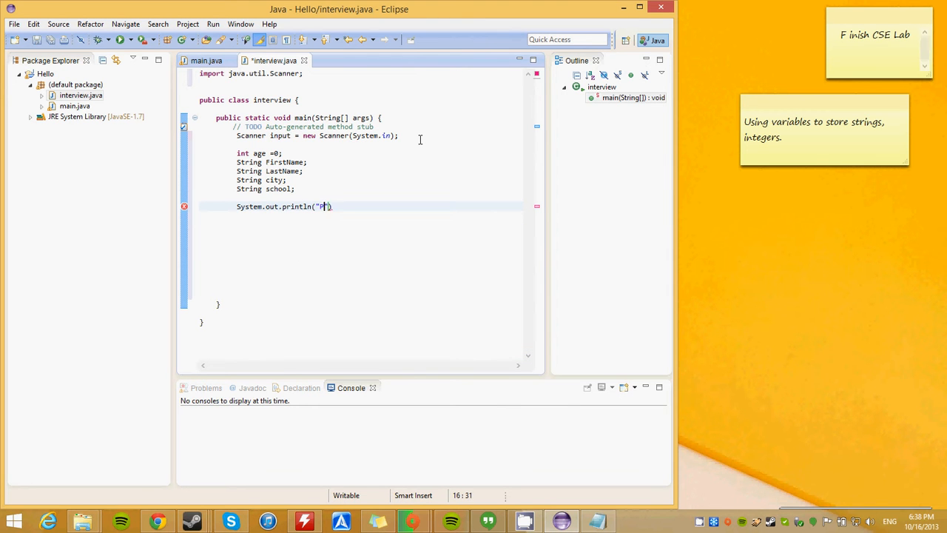
text(What is your)
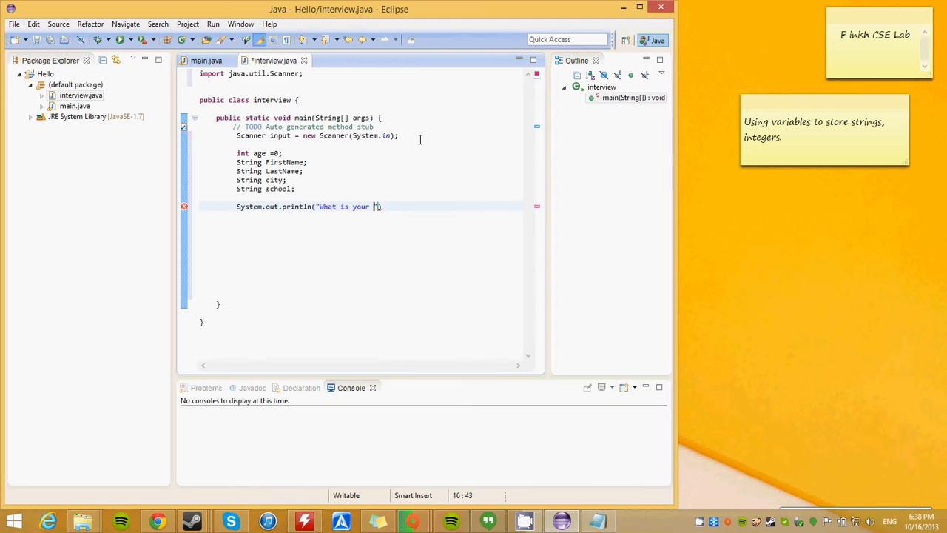
text(first name?")
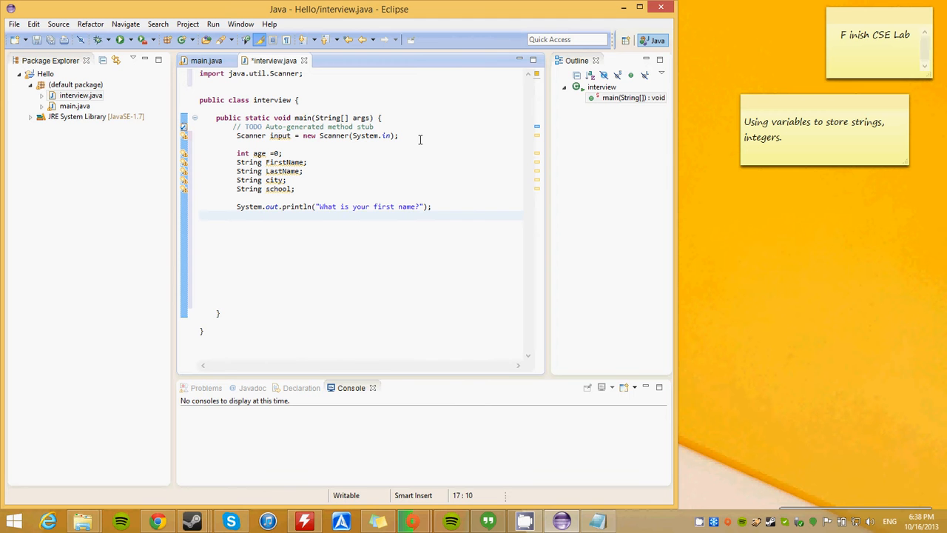
Write a first attempt assigning FirstName from an input.next call with a String argument.
text(First)
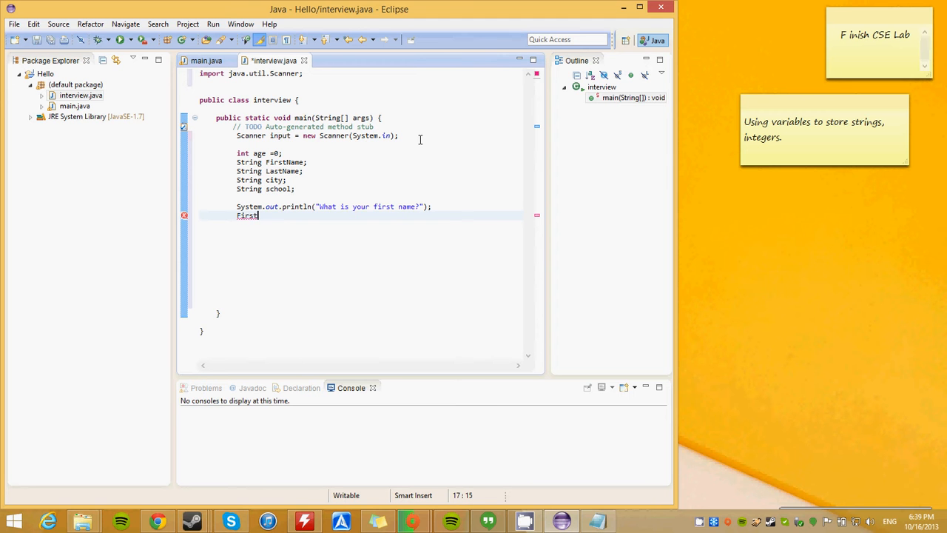
text(Name = input.next)
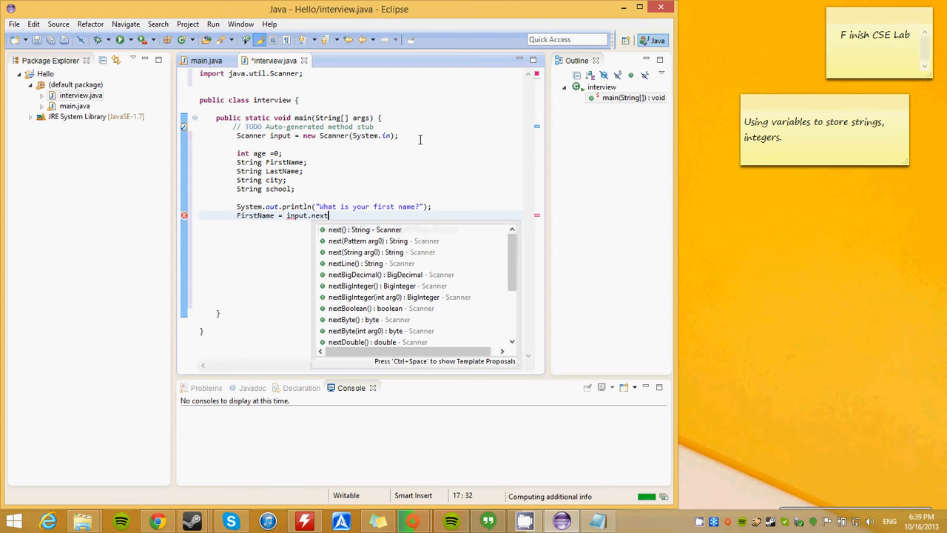
text((s)
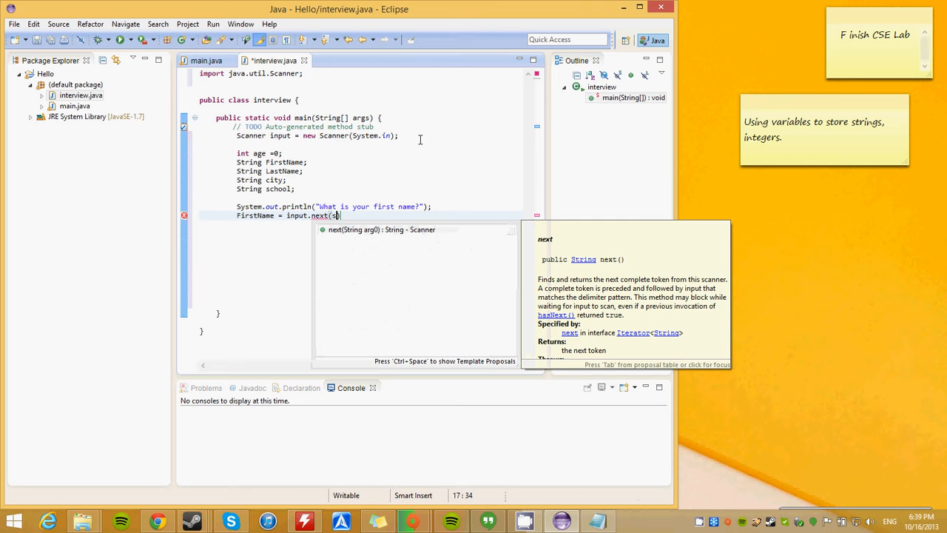
text(tring))
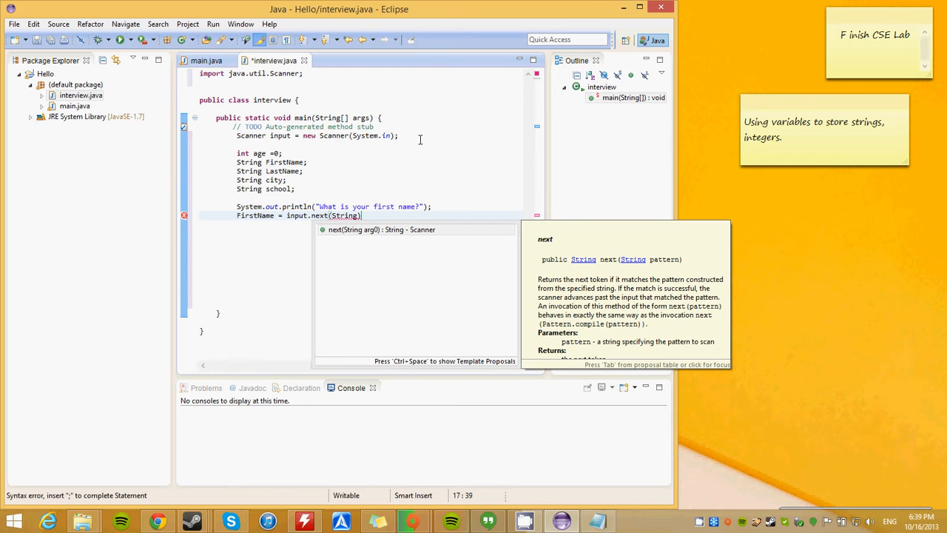
text();)
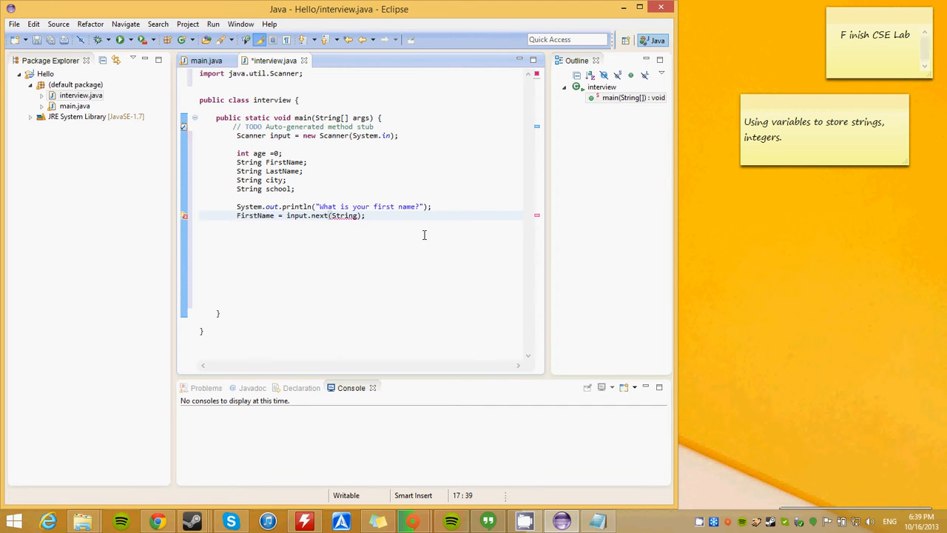
key(BackSpace)
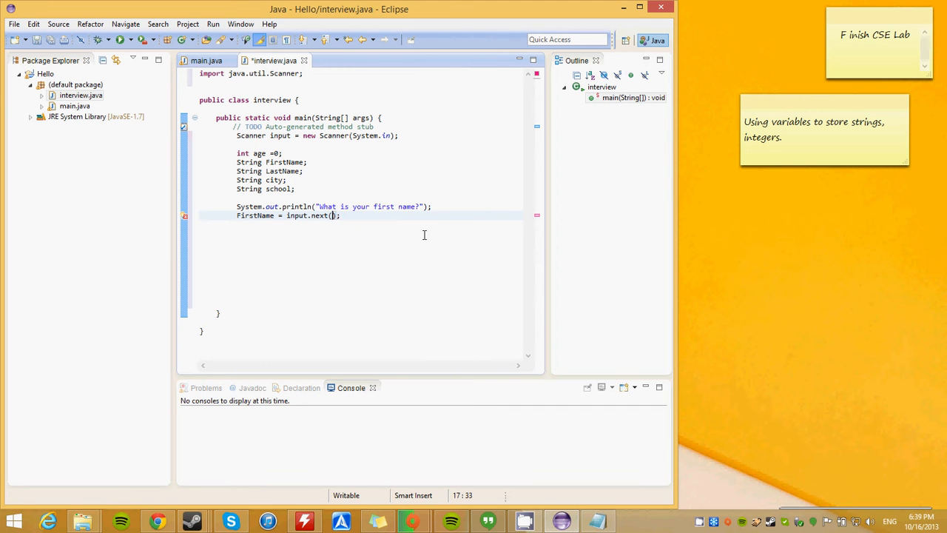
text(Line)
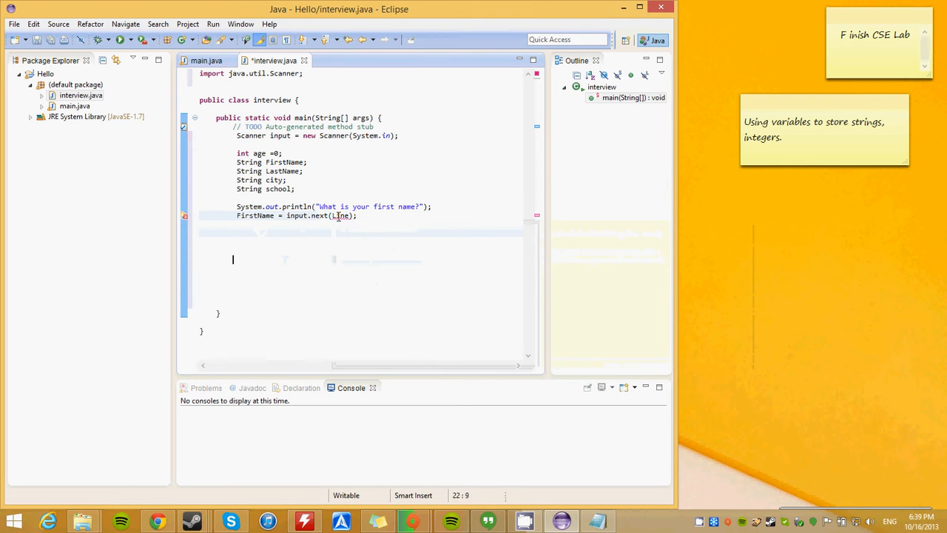
Correct the statement to FirstName = input.nextLine();.
click(340, 216)
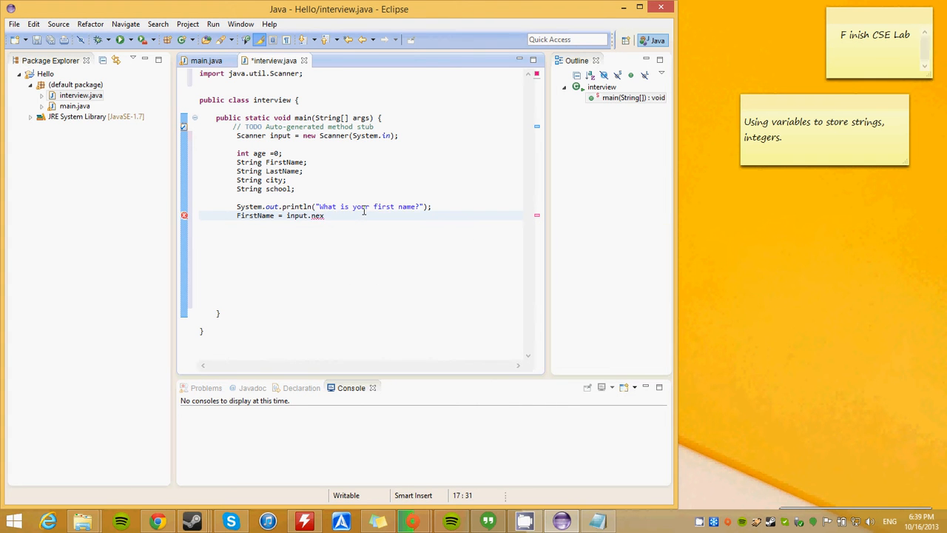
key(BackSpace)
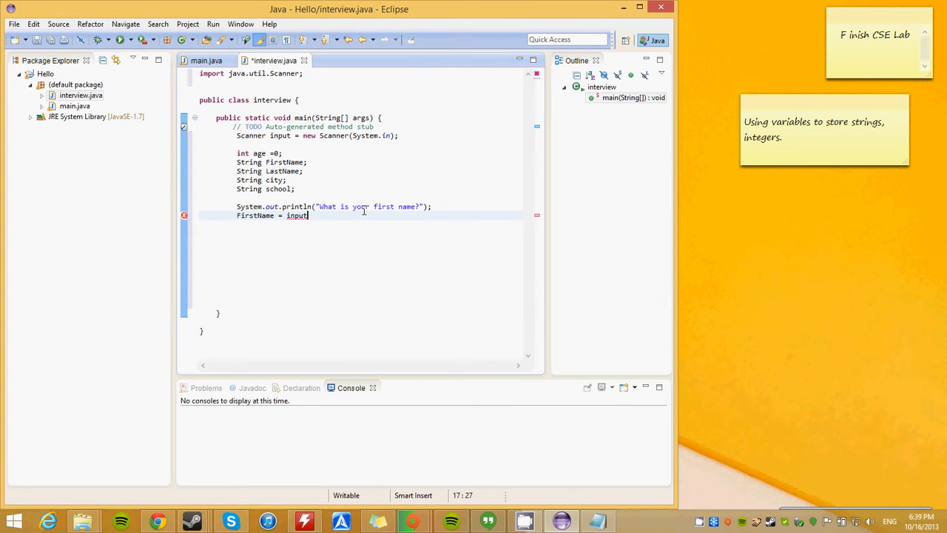
key(BackSpace)
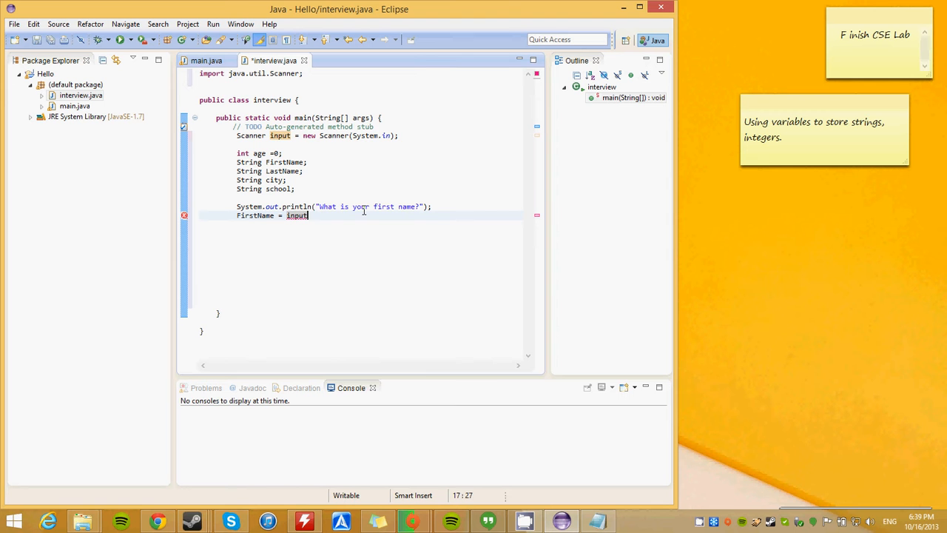
text(.next)
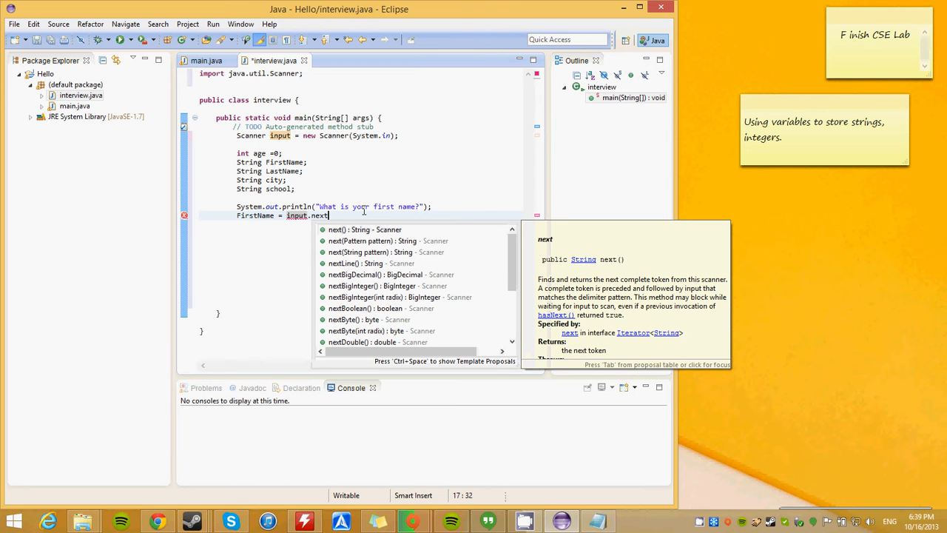
text(Li)
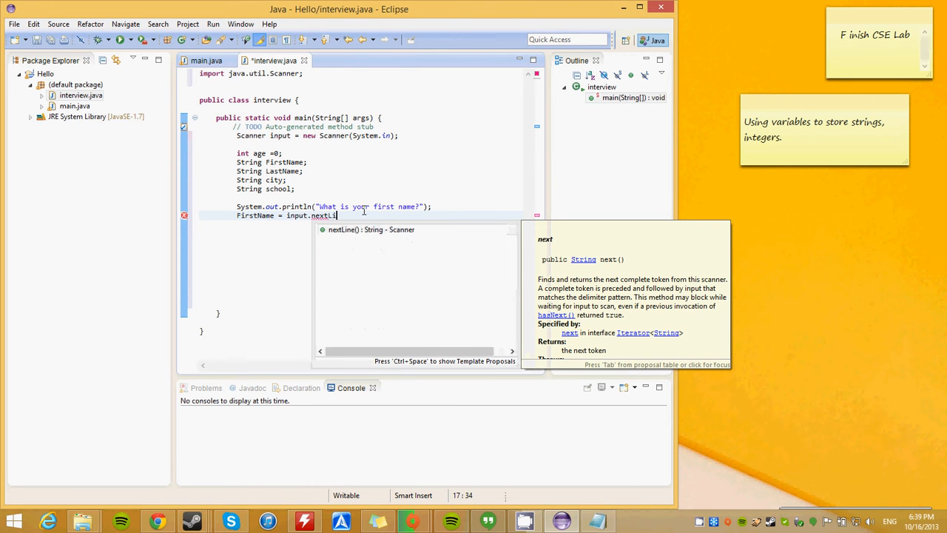
text(ne)
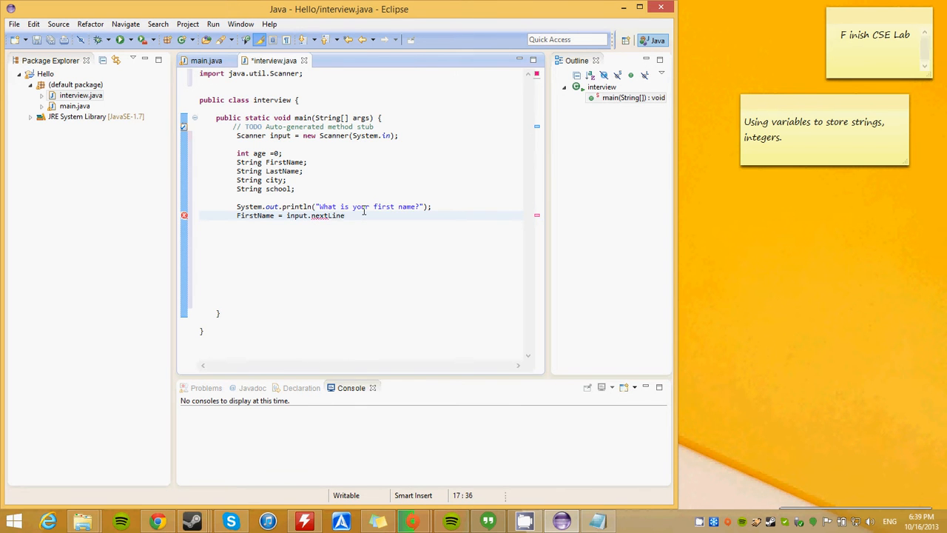
text(();)
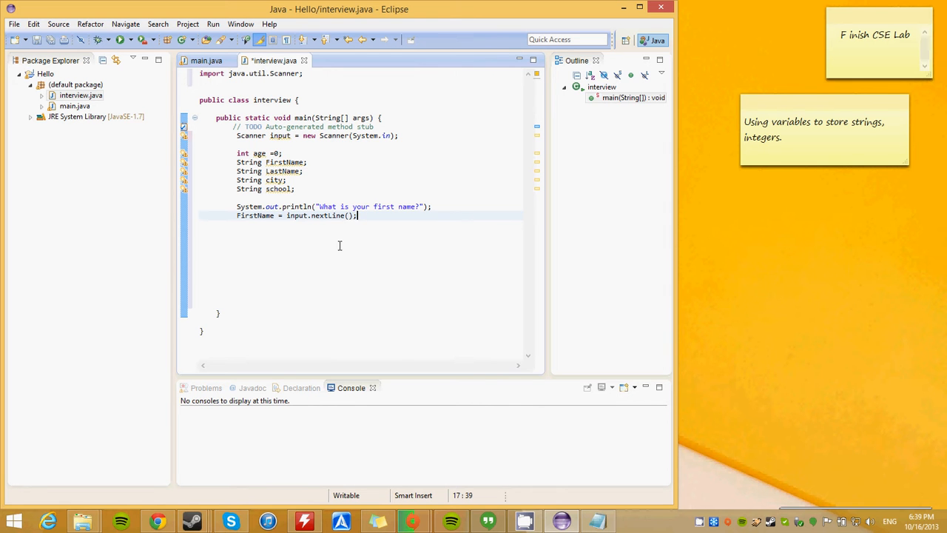
mouse_move(370, 232)
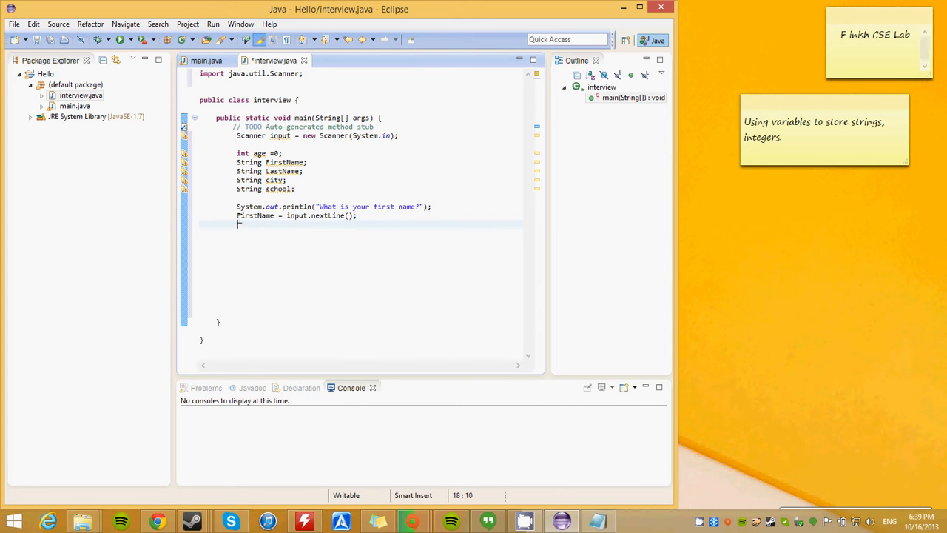
triple_click(296, 216)
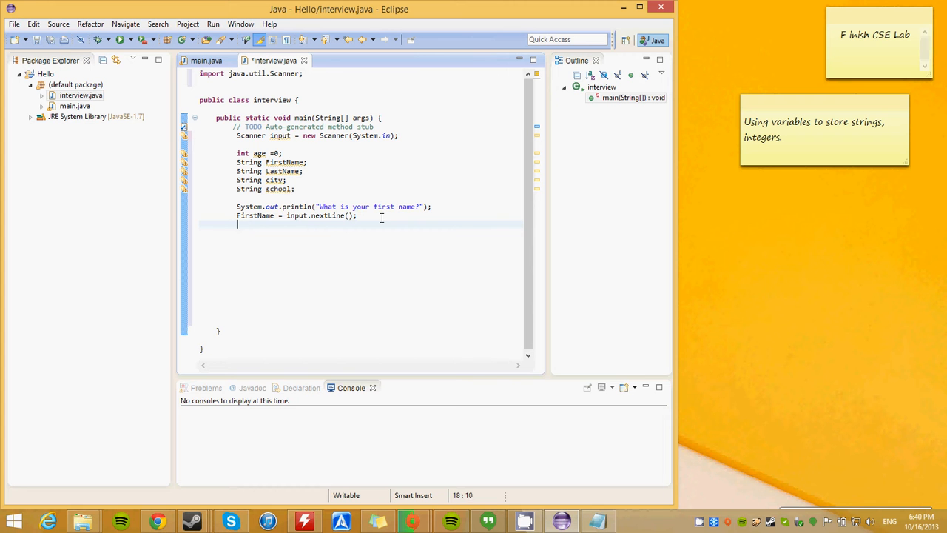
Print "What is your last name?" and assign LastName = input.nextLine();.
text(System.)
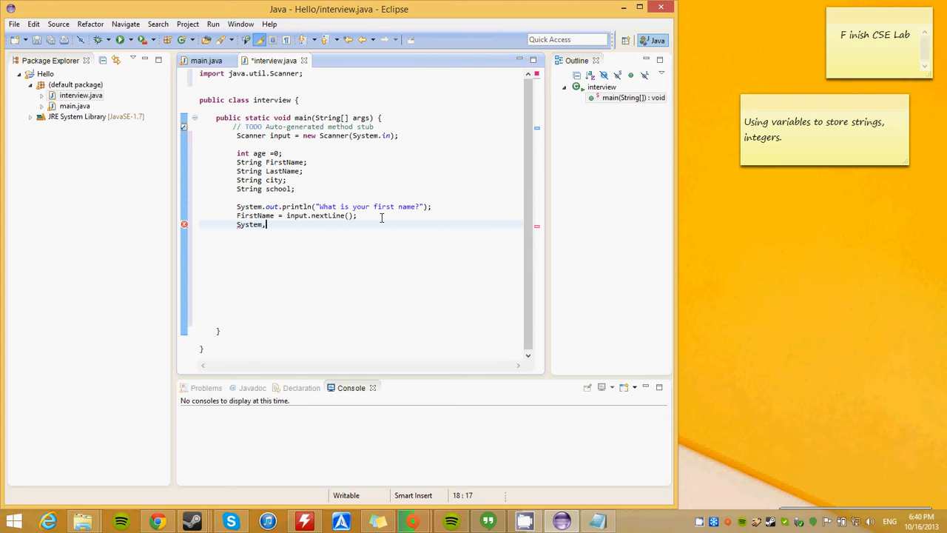
text(.out)
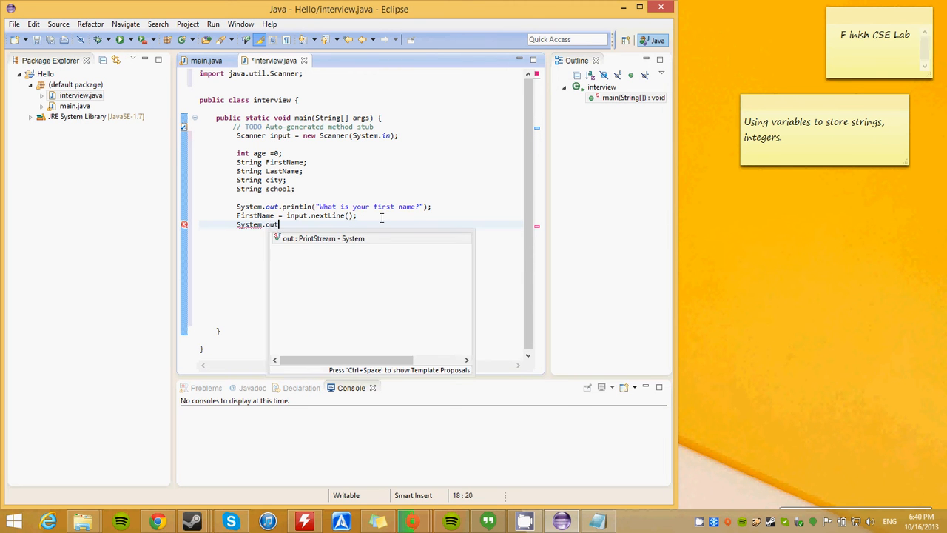
text(.println("What is your)
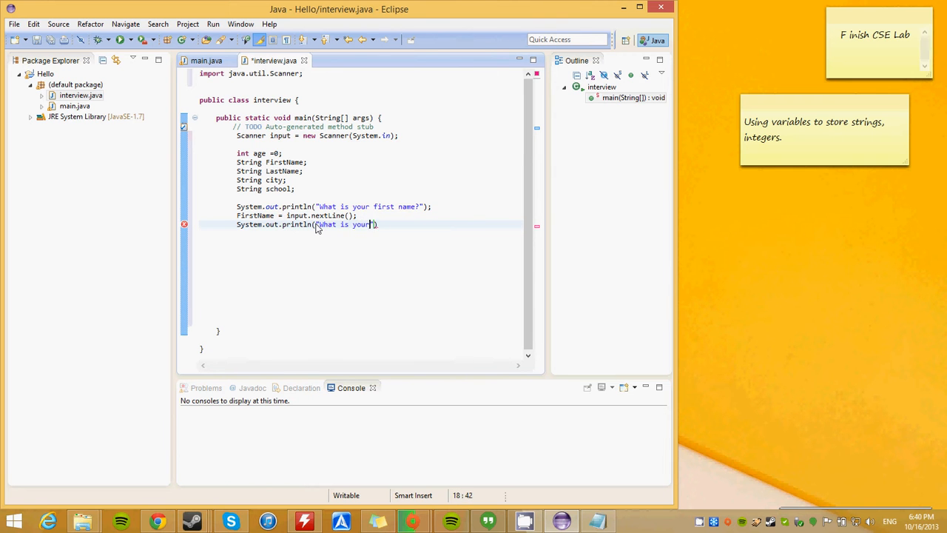
text(last name?")
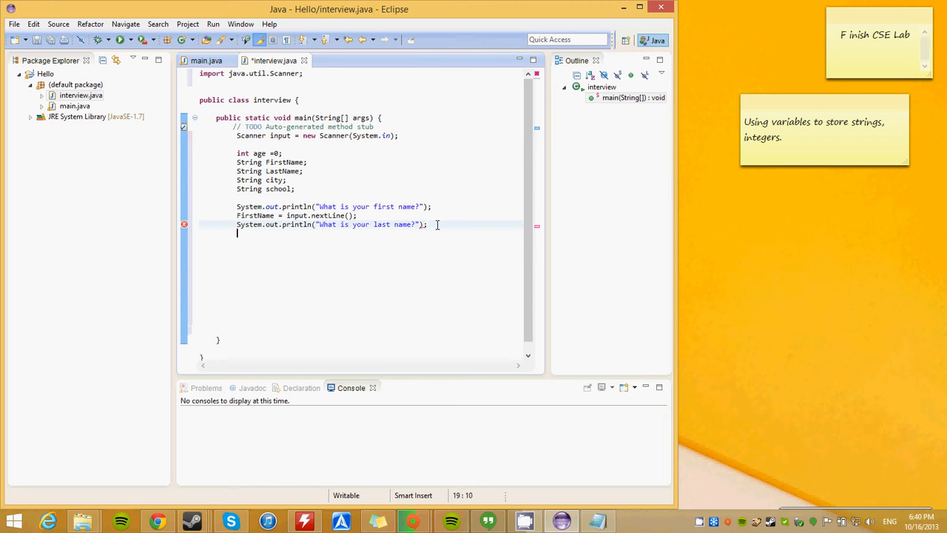
text(Last)
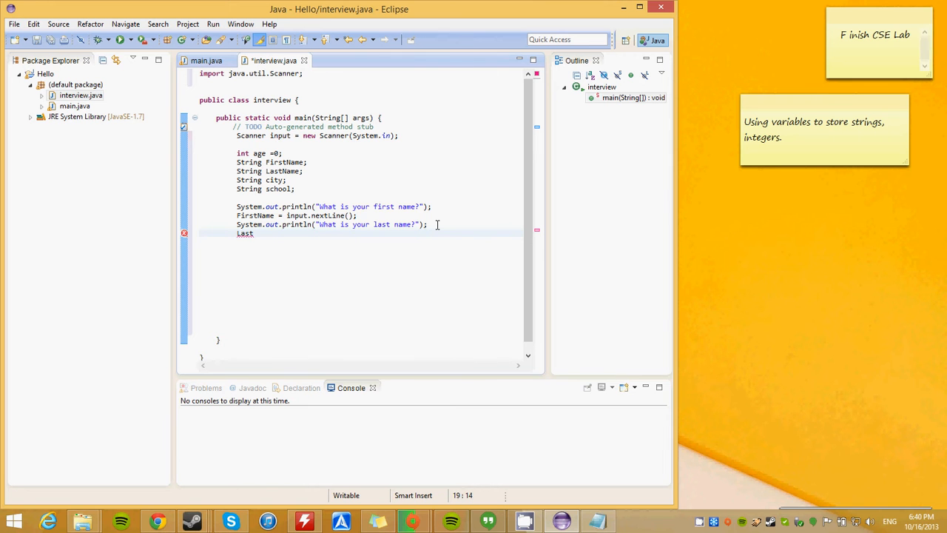
text(Name = input)
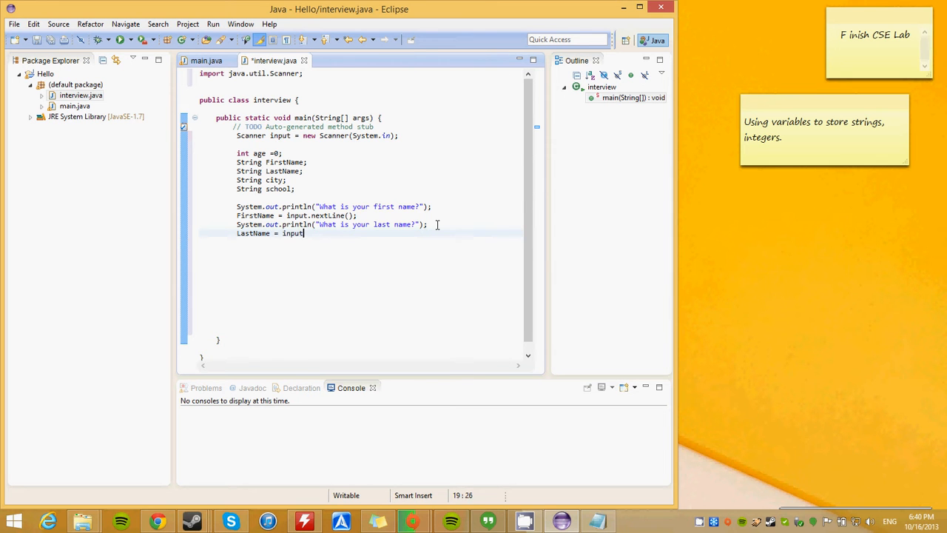
text(.nextLine();)
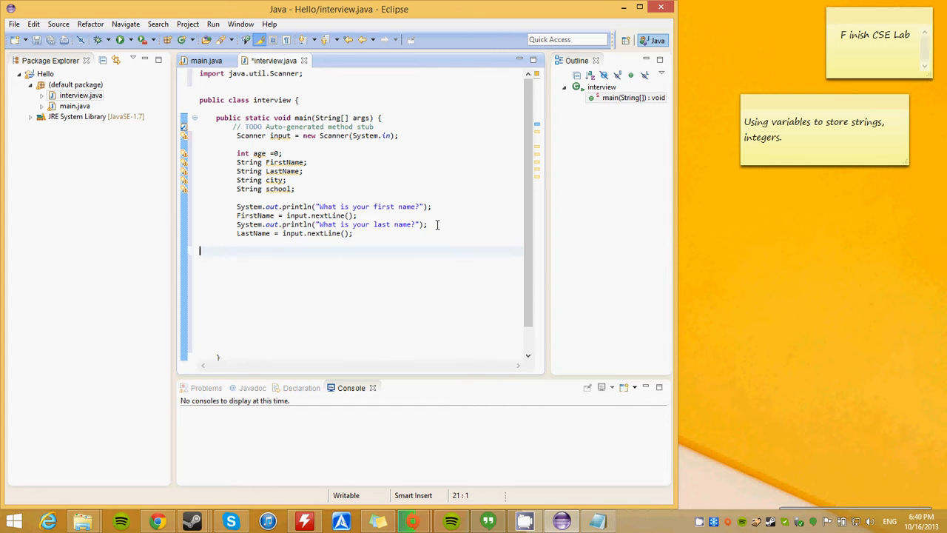
Print the prompt "What school do you go to?".
text(S)
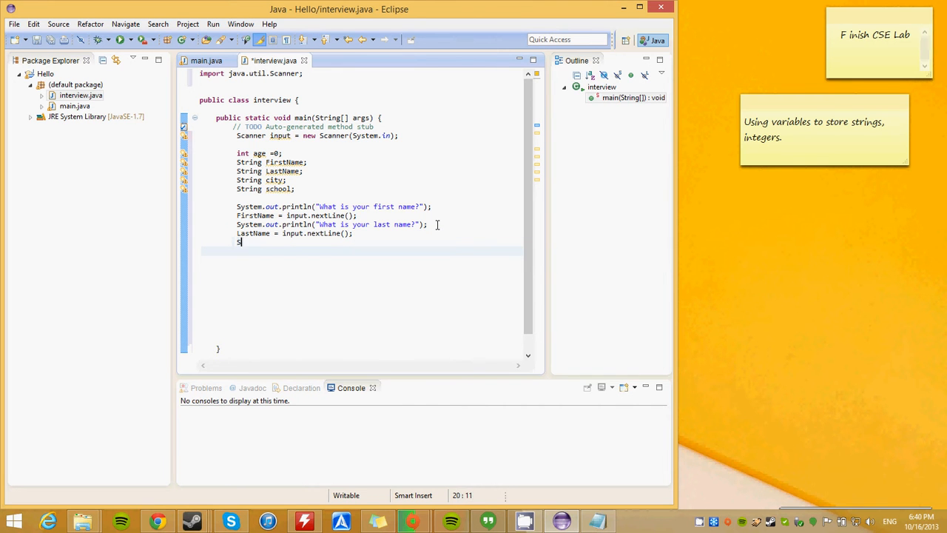
text(ystem)
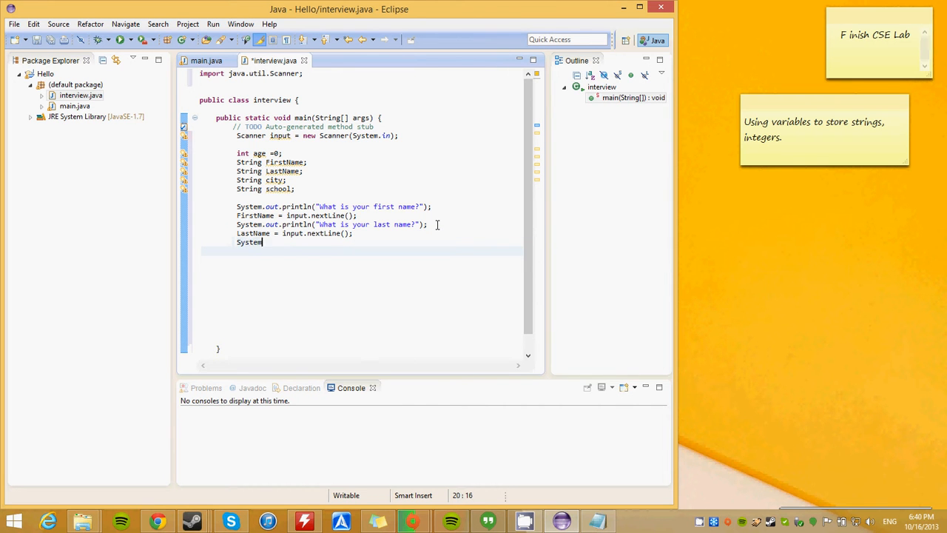
text(.out.println()
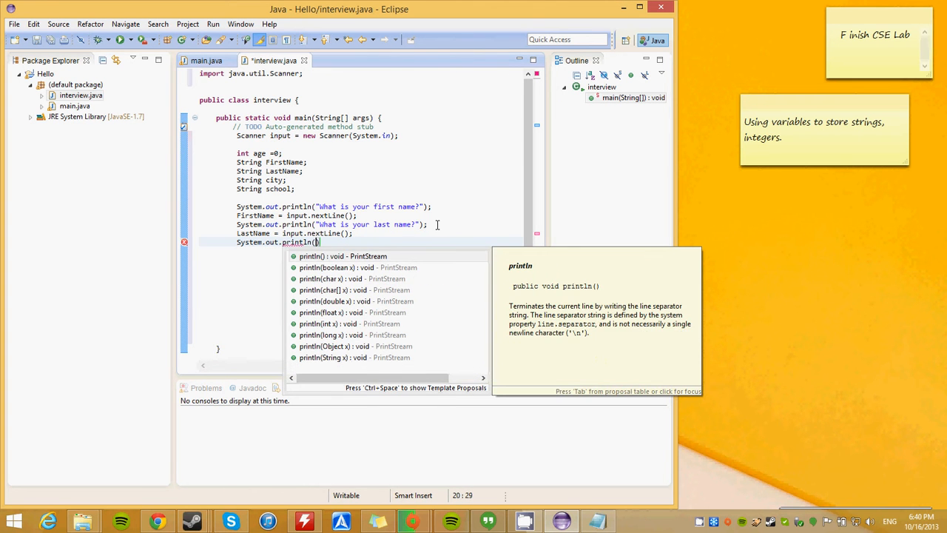
text("What sch")
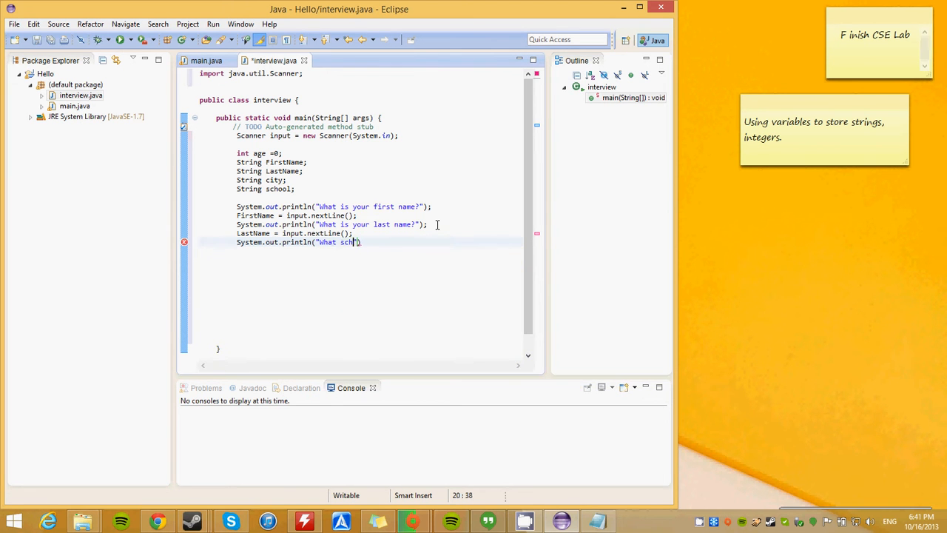
text(ool do you)
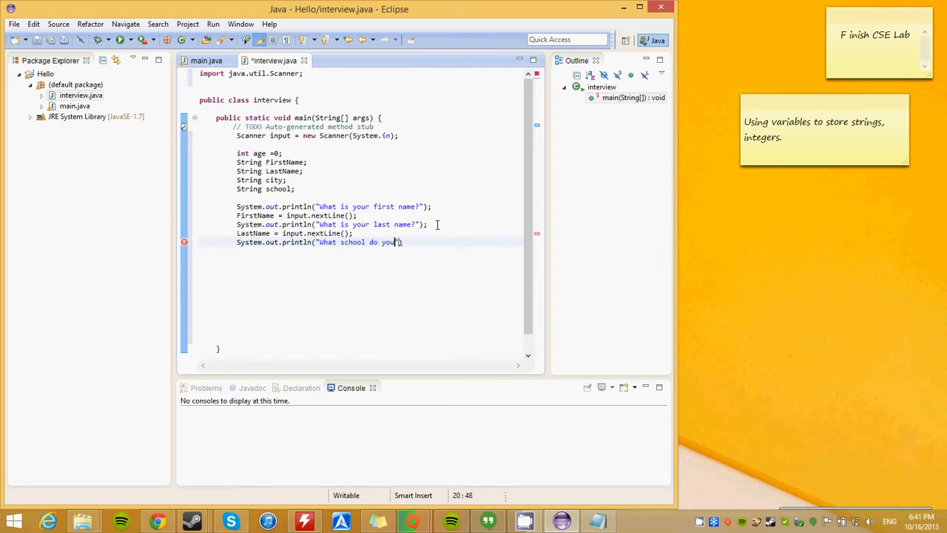
text(go to?)
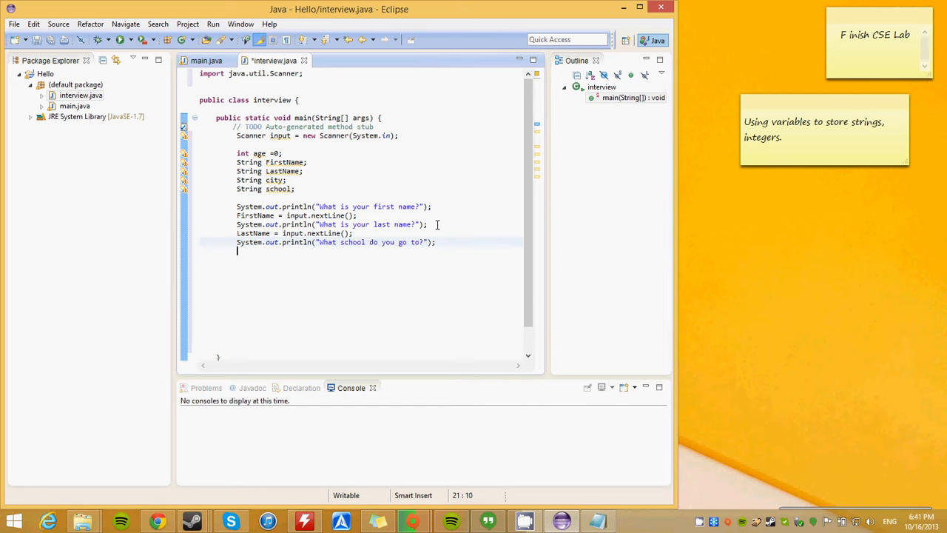
Assign school = input.nextLine(); and begin the next System.out statement.
text(school =)
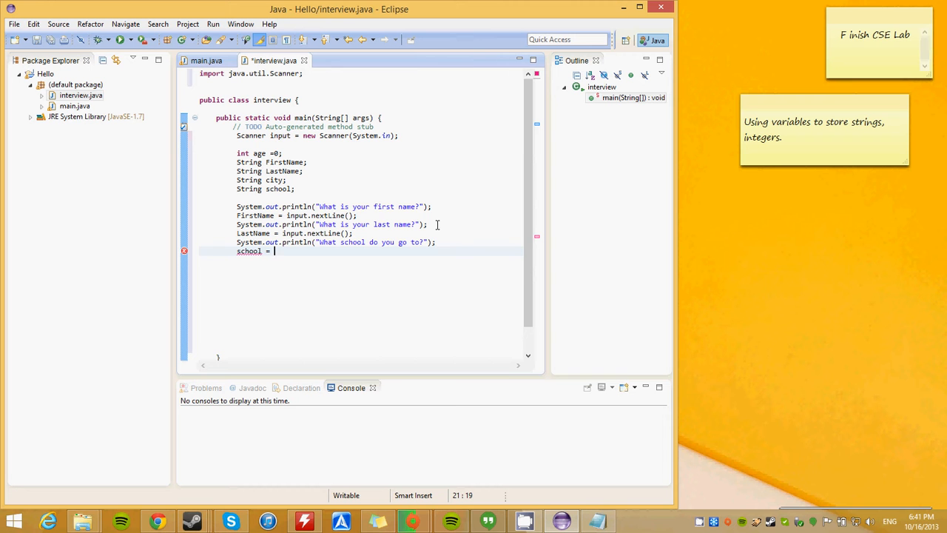
text(input.)
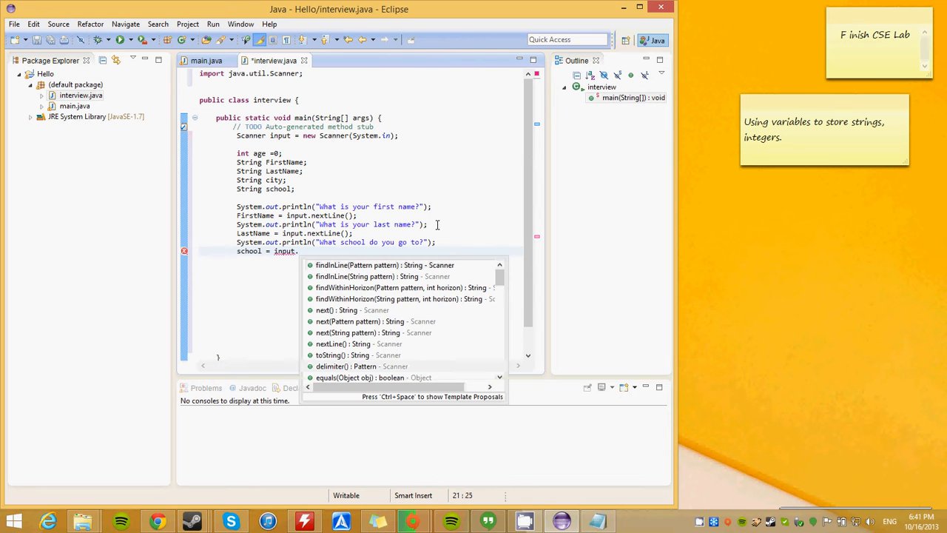
text(next)
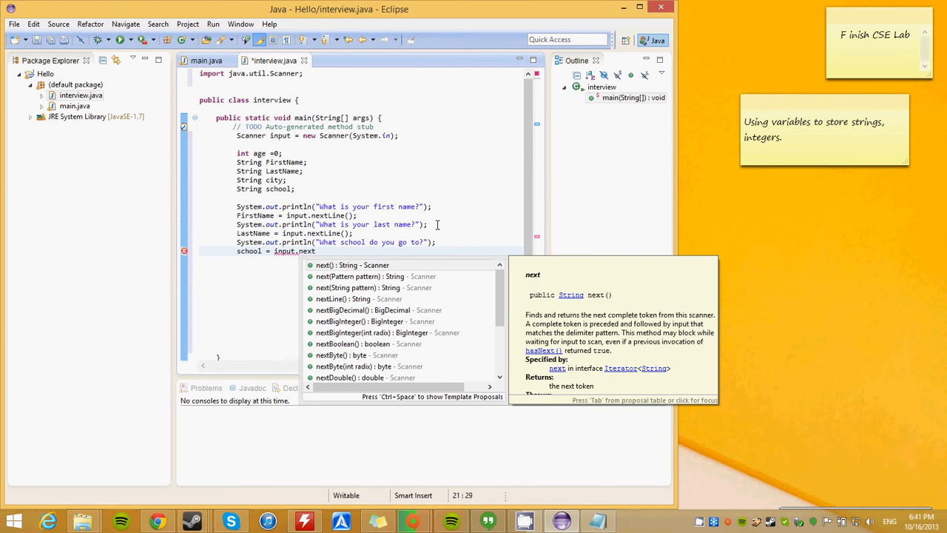
text(Line();)
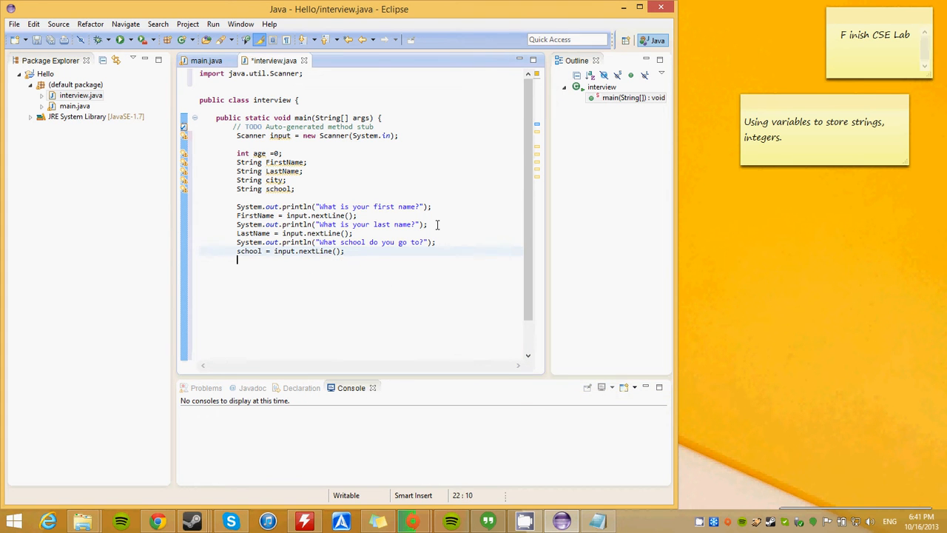
text(s)
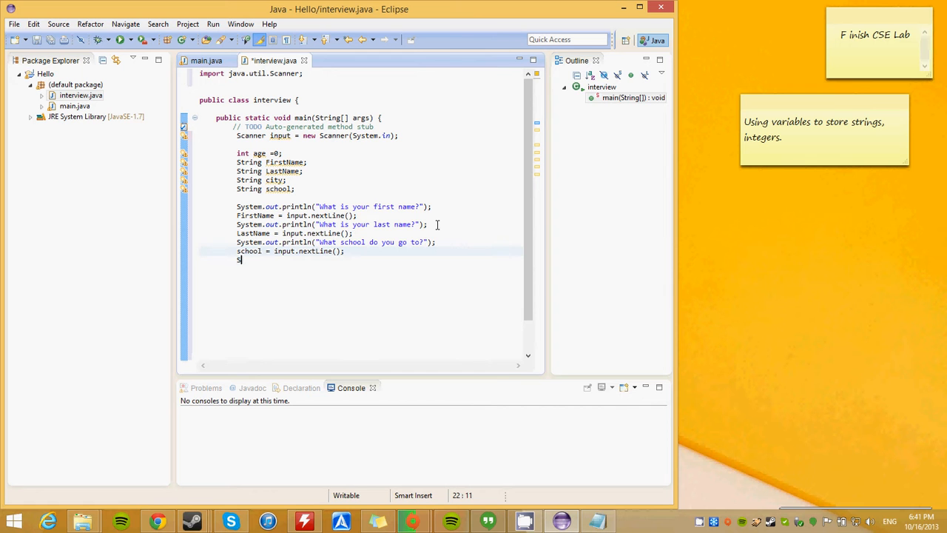
text(System.out)
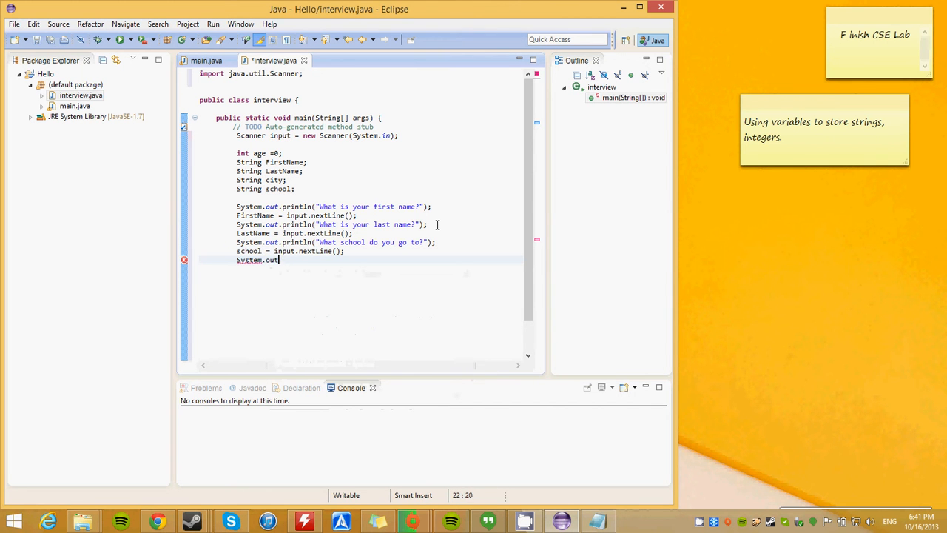
Print "What city are you from?" and assign city = input.nextLine();.
text(.println("What city are you)
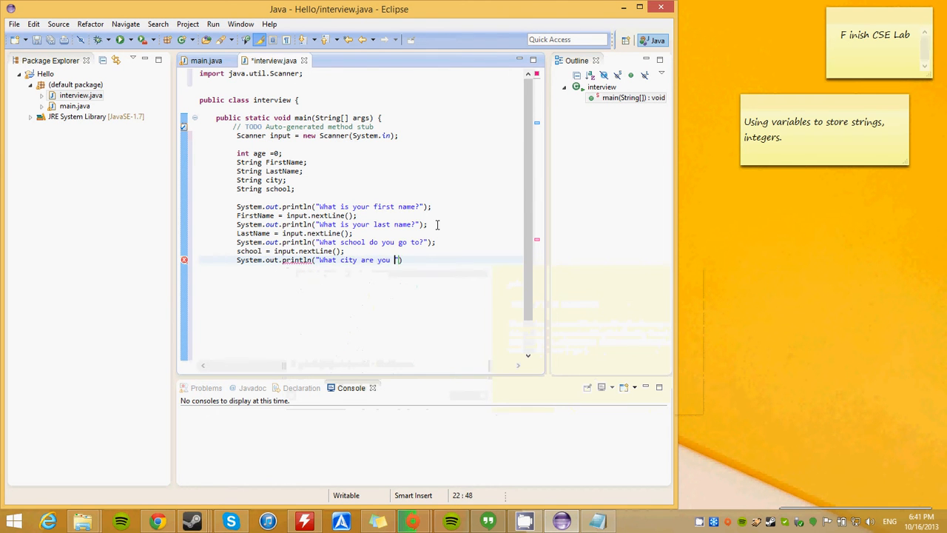
text(from?)
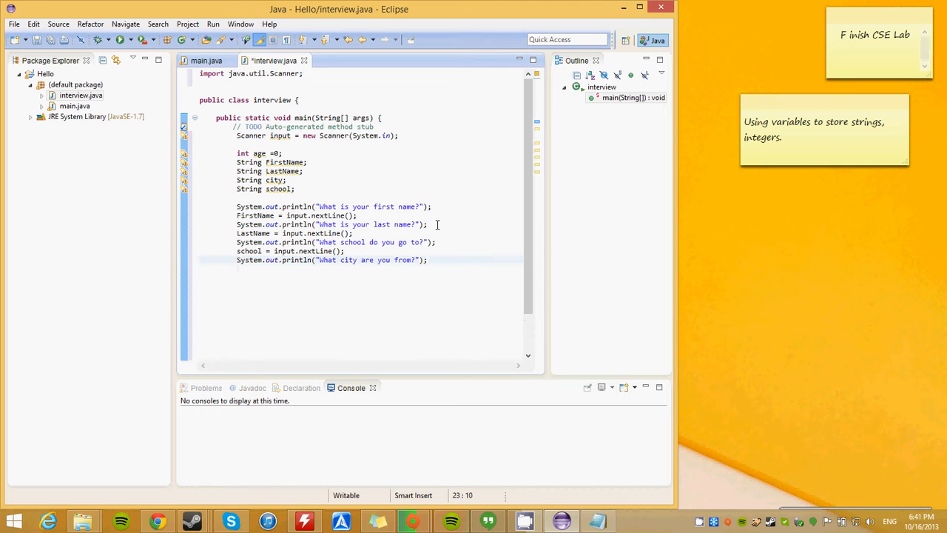
text(city)
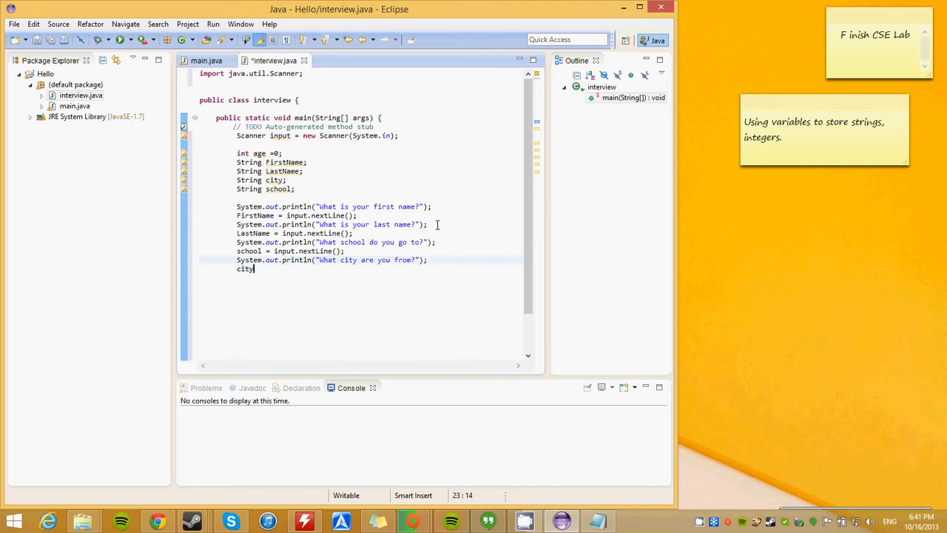
text(= inpu)
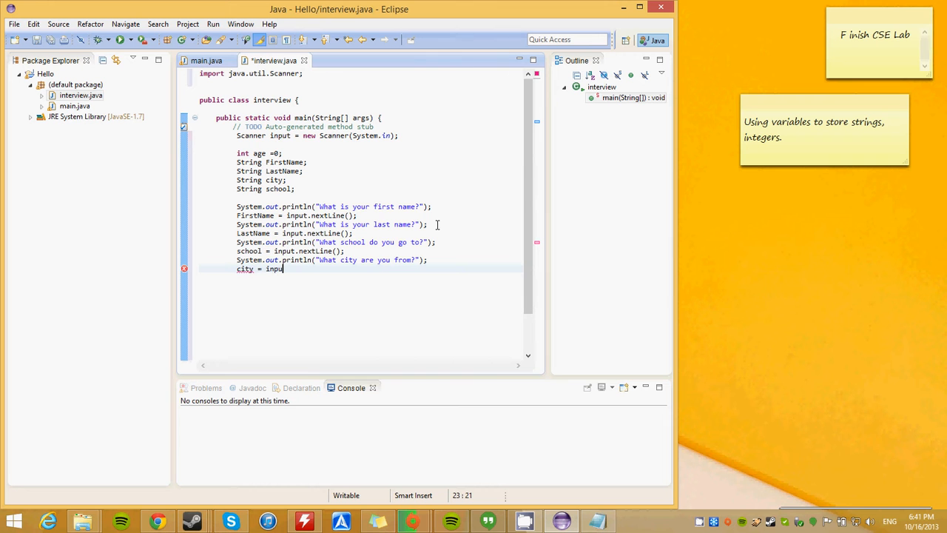
text(.next)
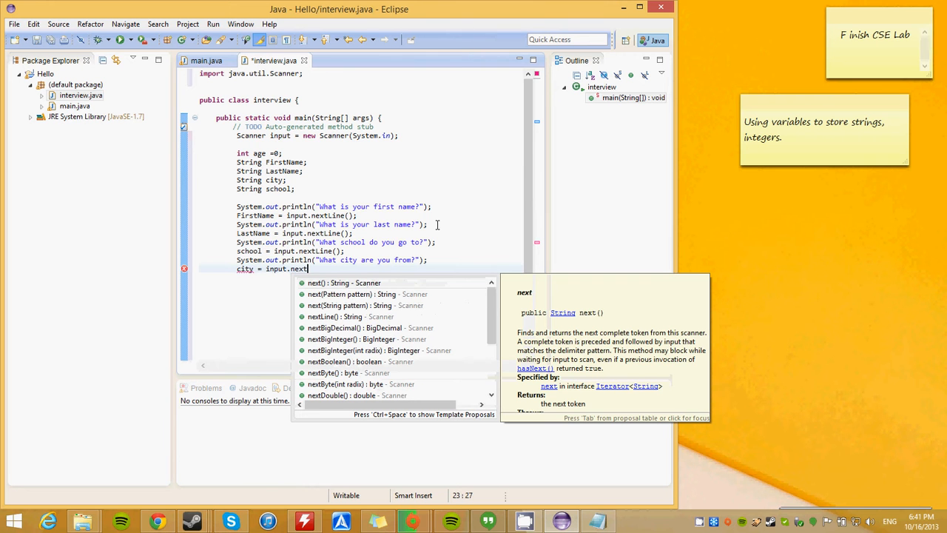
text(Lin)
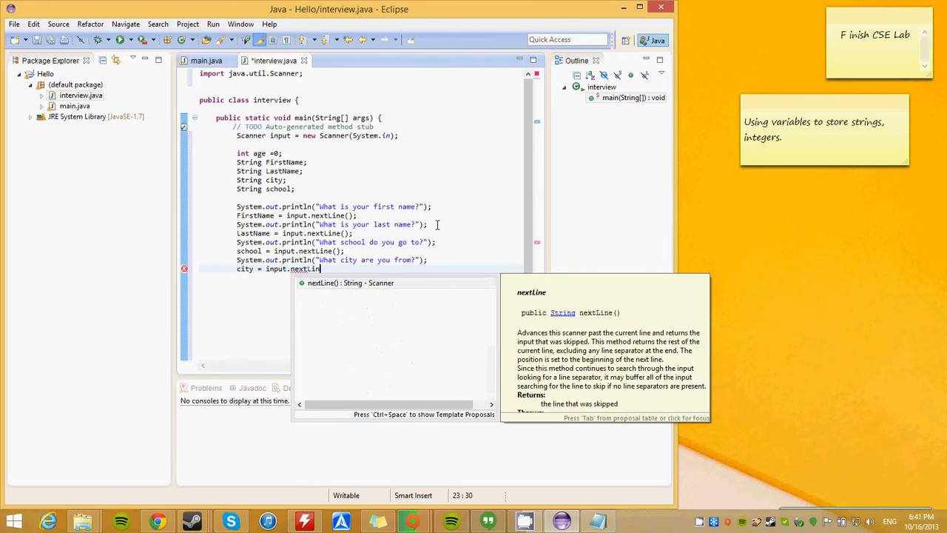
text(e();)
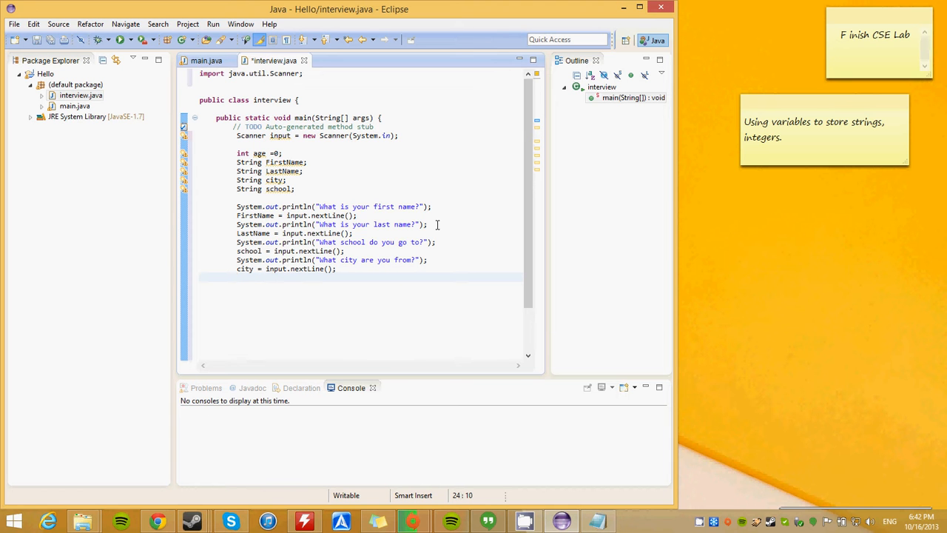
Print "How old are you" and begin the age = input assignment.
text(System.out.printn)
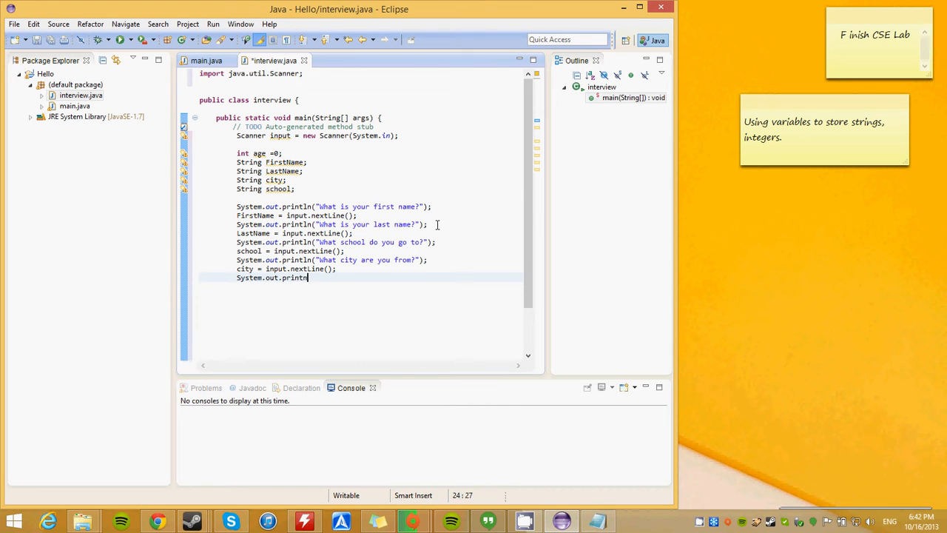
text(())
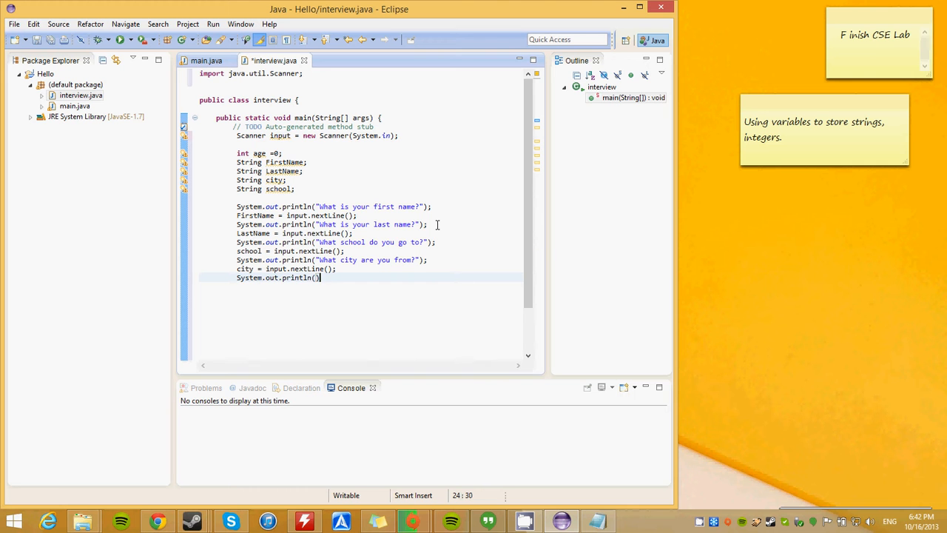
text(What)
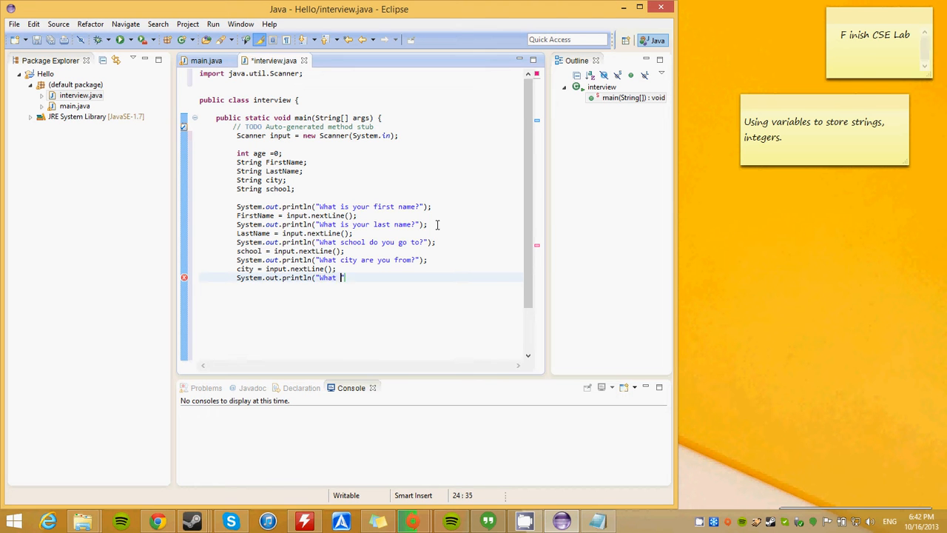
text(How o)
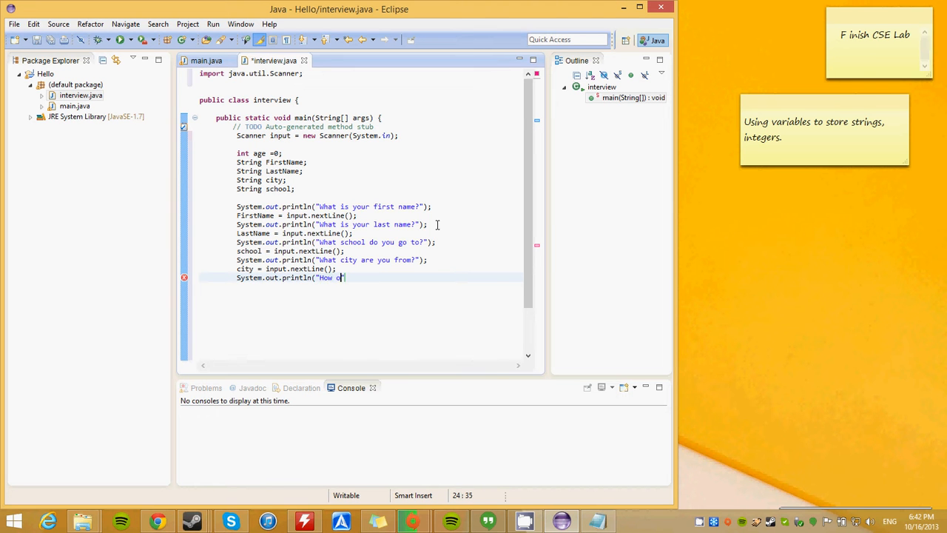
text(ld are y)
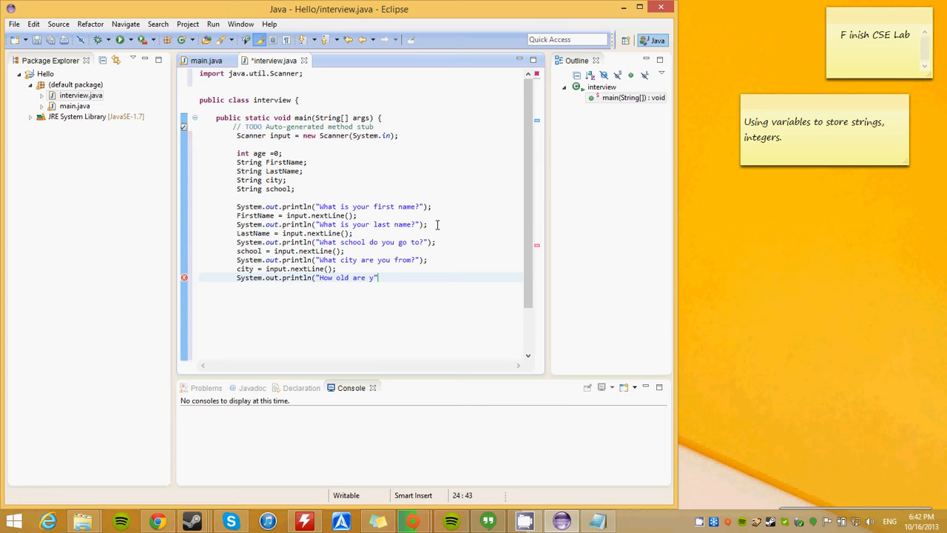
text(ou)
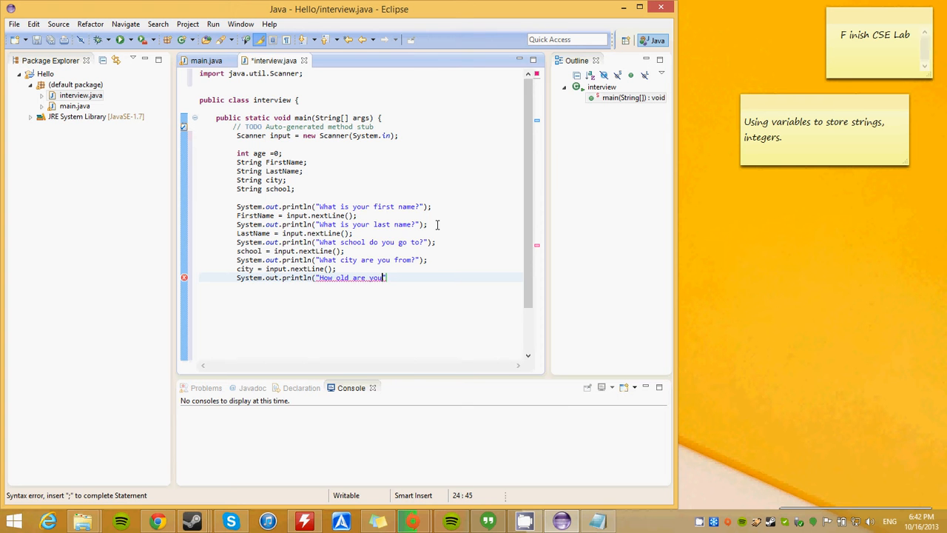
text(");)
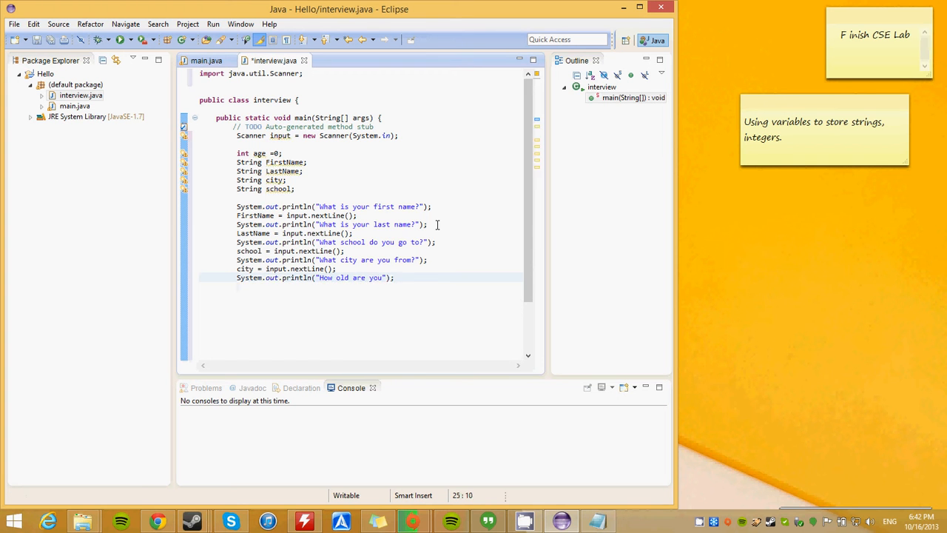
text(age = input.nextInt();)
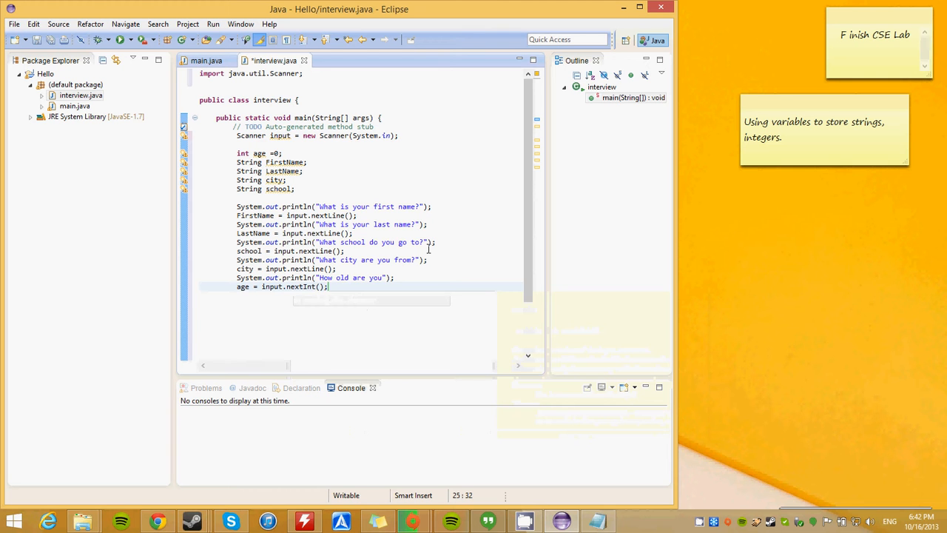
Start the summary println "This is what I have gathered about you, /n You are " + FirstName.
text(System.out.)
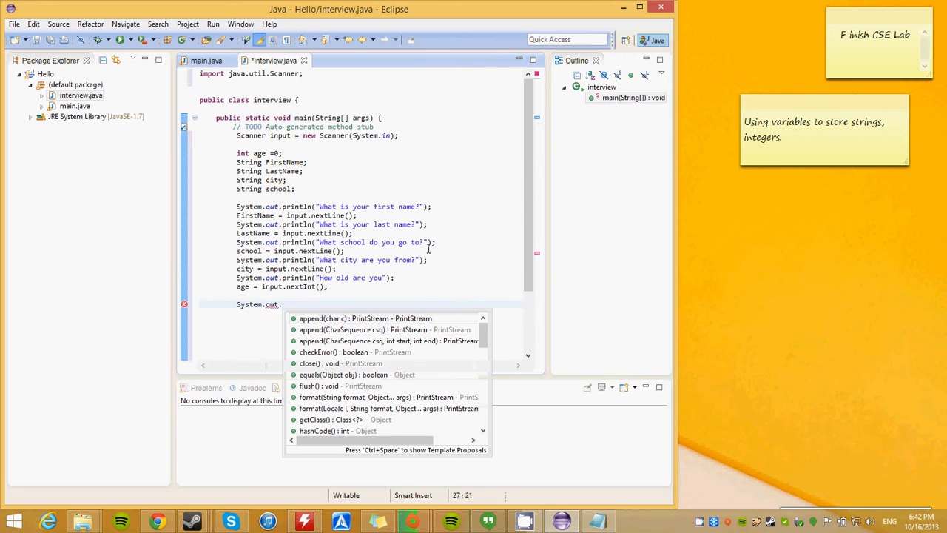
text(println("This is what I have "))
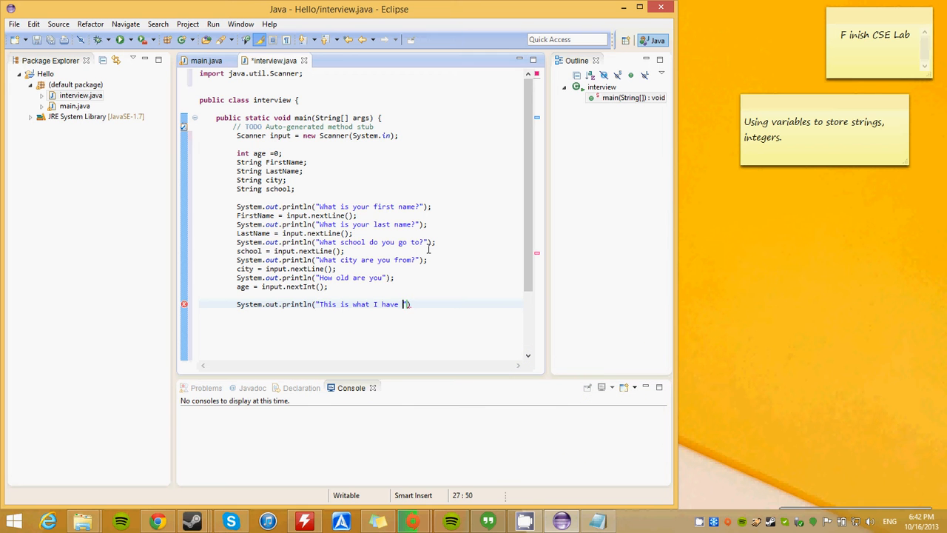
text(gathered)
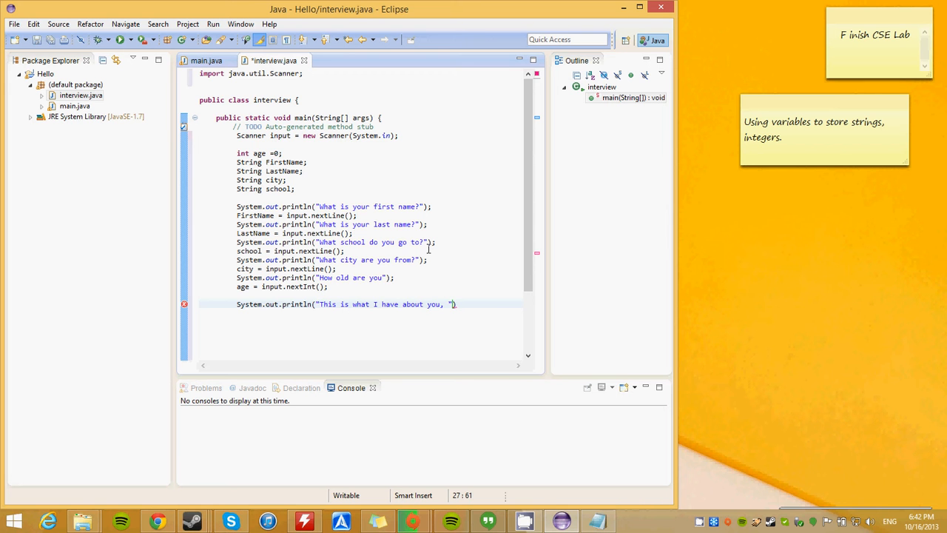
text(/n You a)
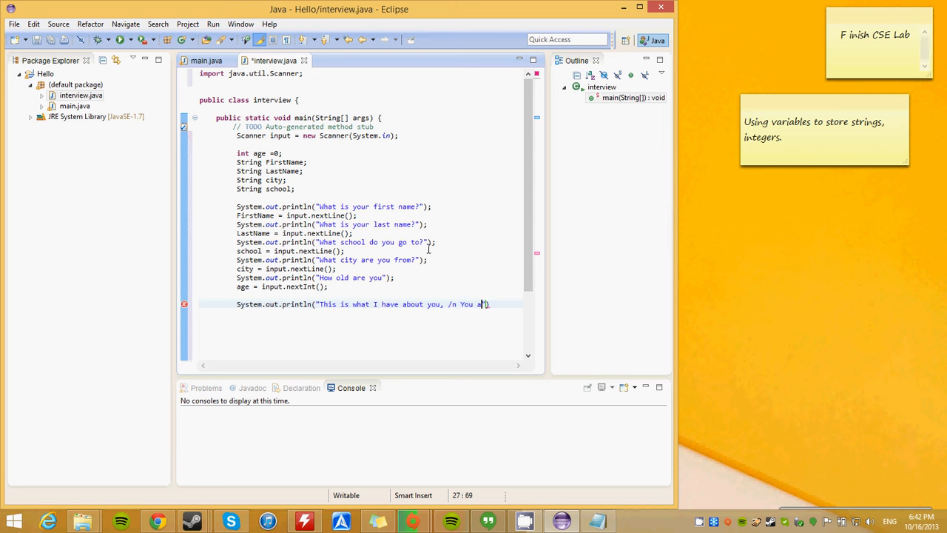
text(re)
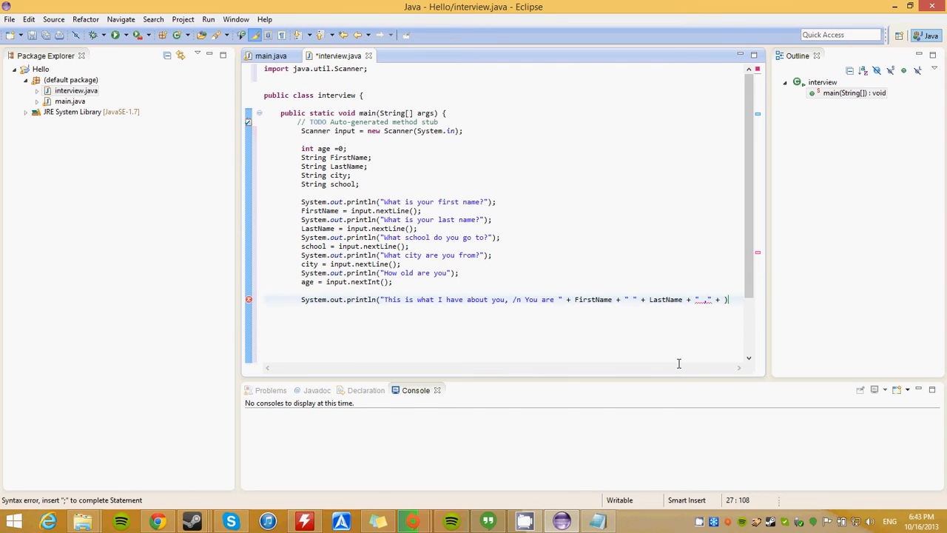
Finish the summary concatenation with city, school and age, ending "years old.".
text(from)
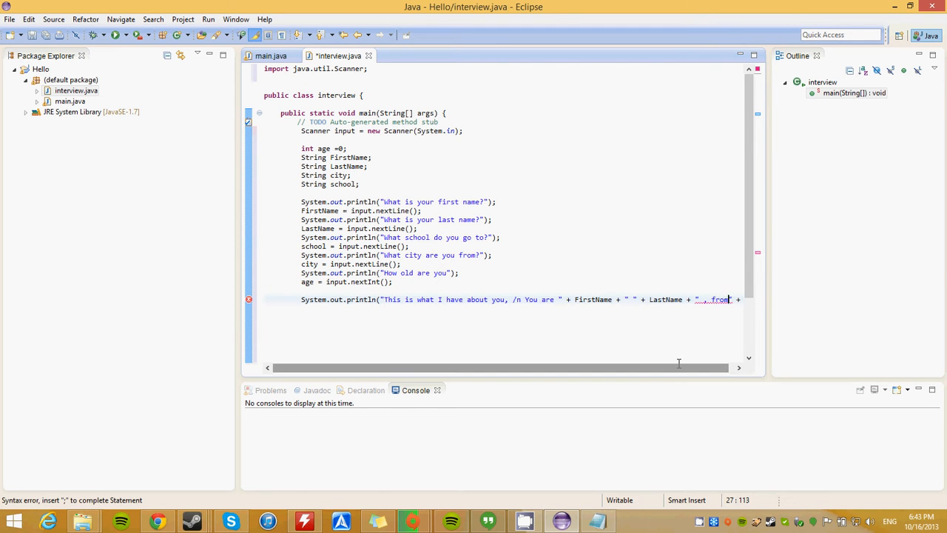
text(+ ))
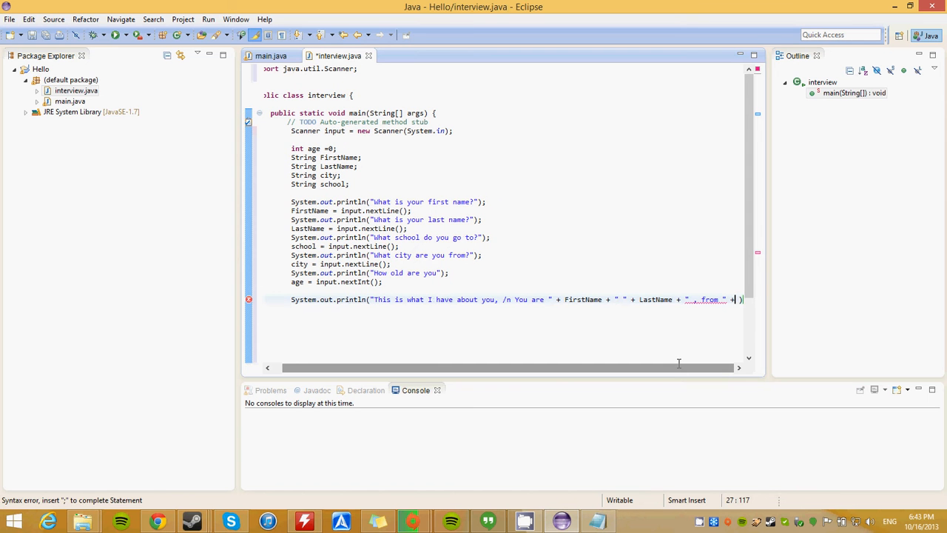
text(city +)
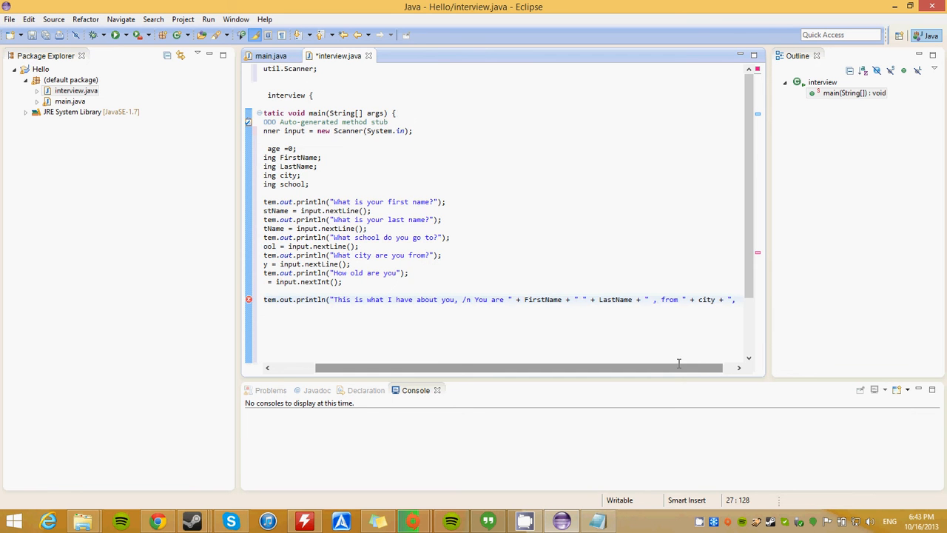
text(, and you current attend)
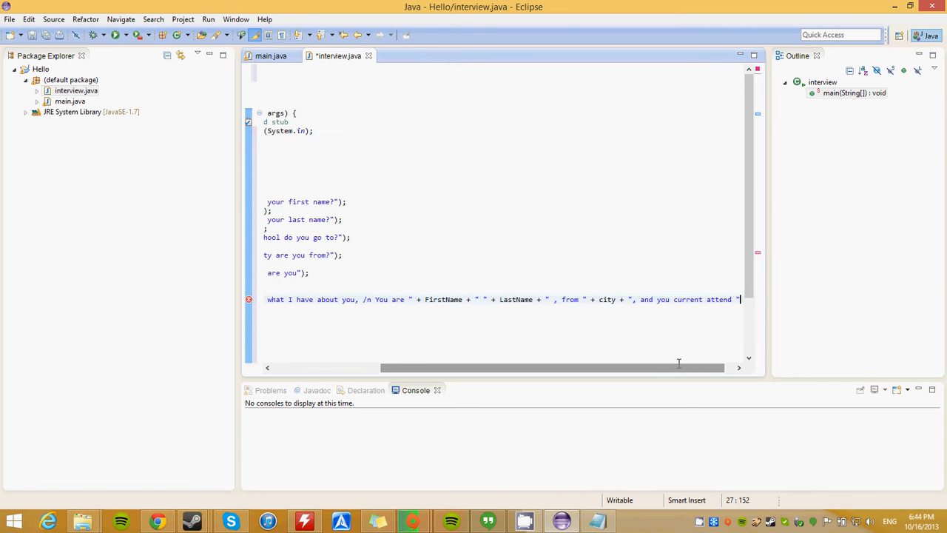
text(+ school + " . /n")
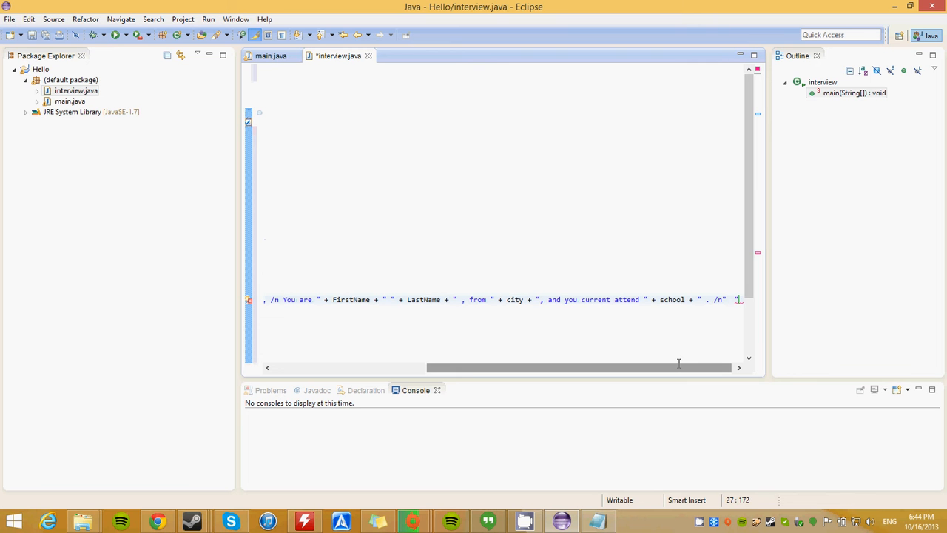
text(")
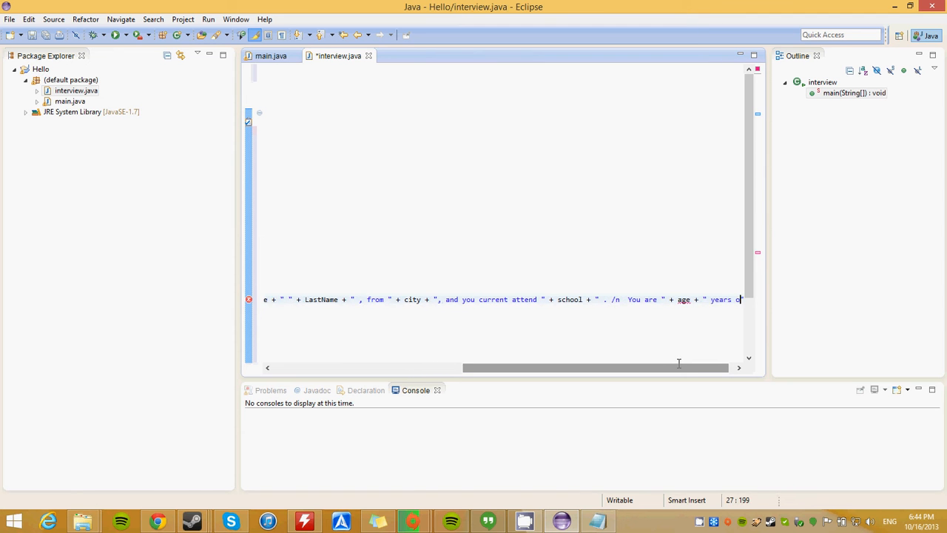
text(old,)
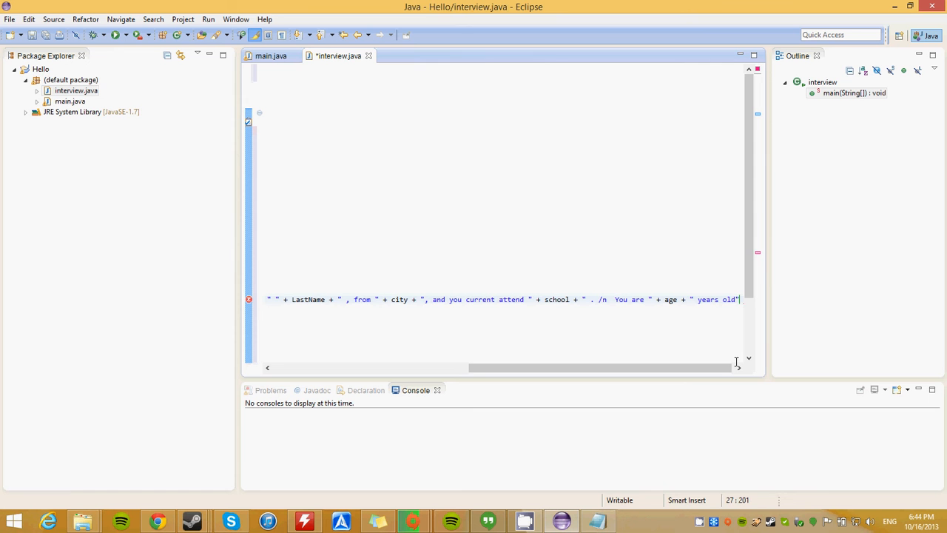
text(.)
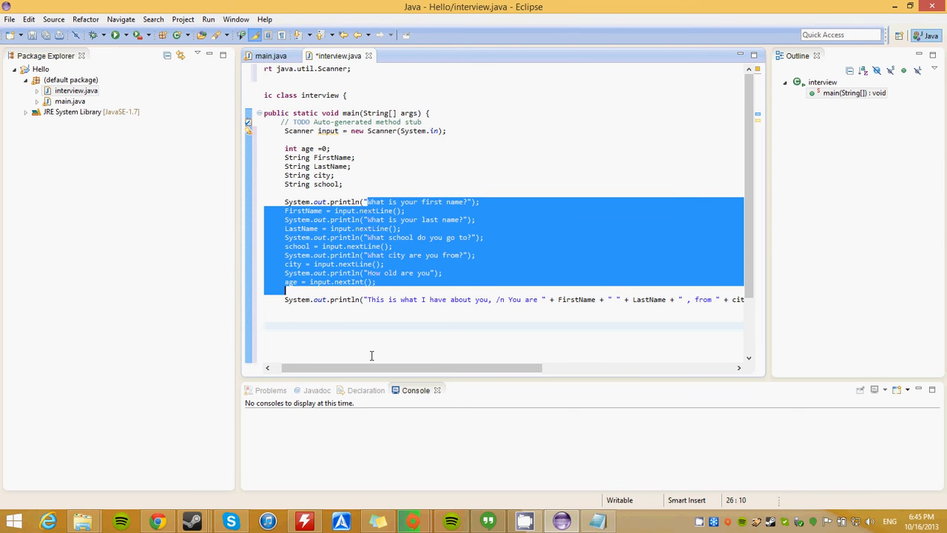
Save and run the interview program from the editor.
click(664, 319)
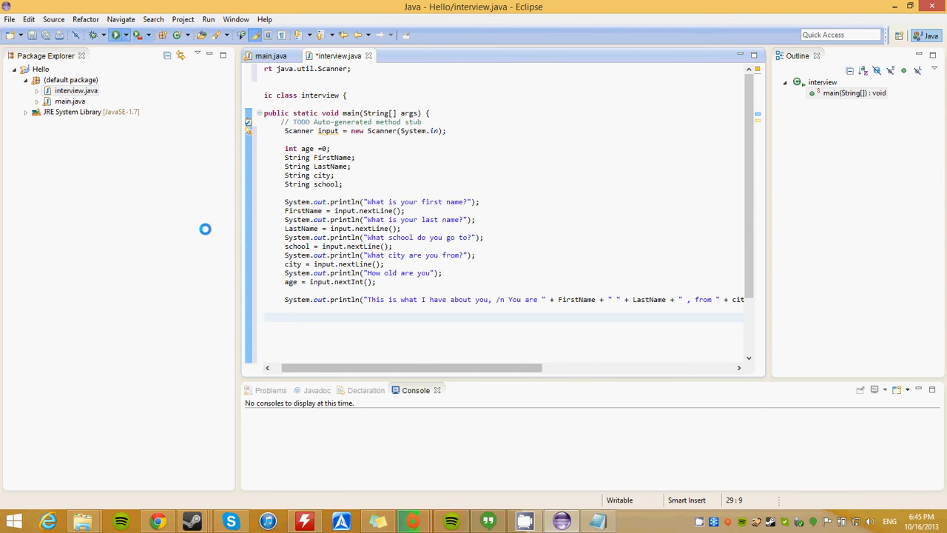
click(116, 35)
text(Joe)
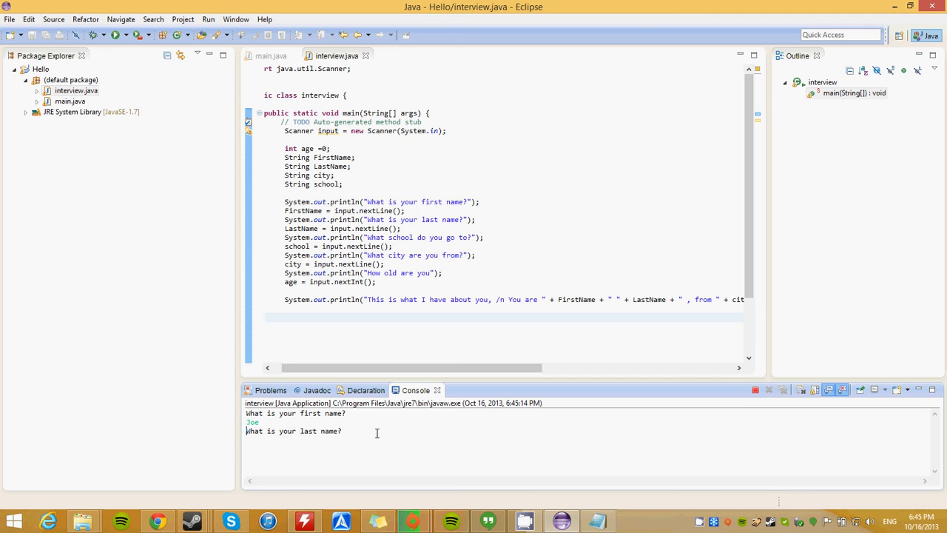
Answer the console prompts with Brown, UC Merced, Merced and 20.
text(Brown)
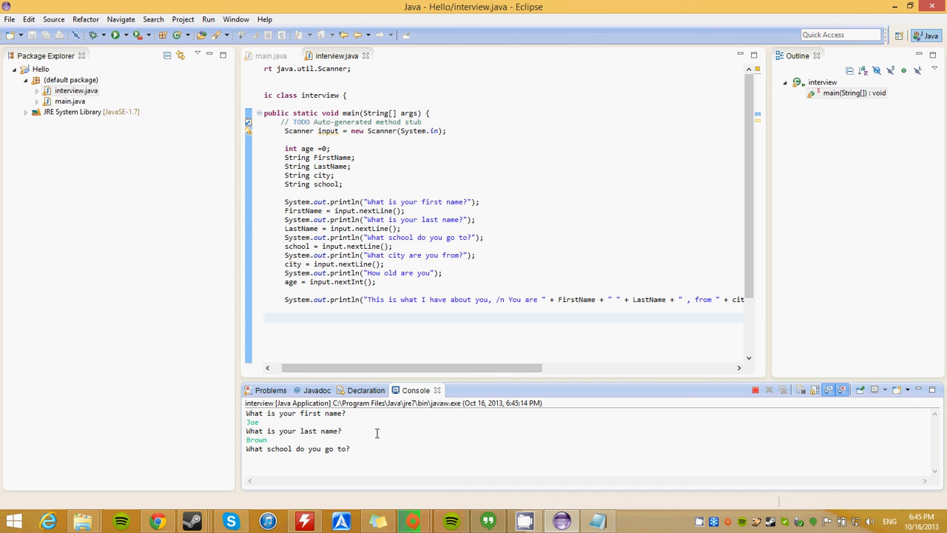
text(UC)
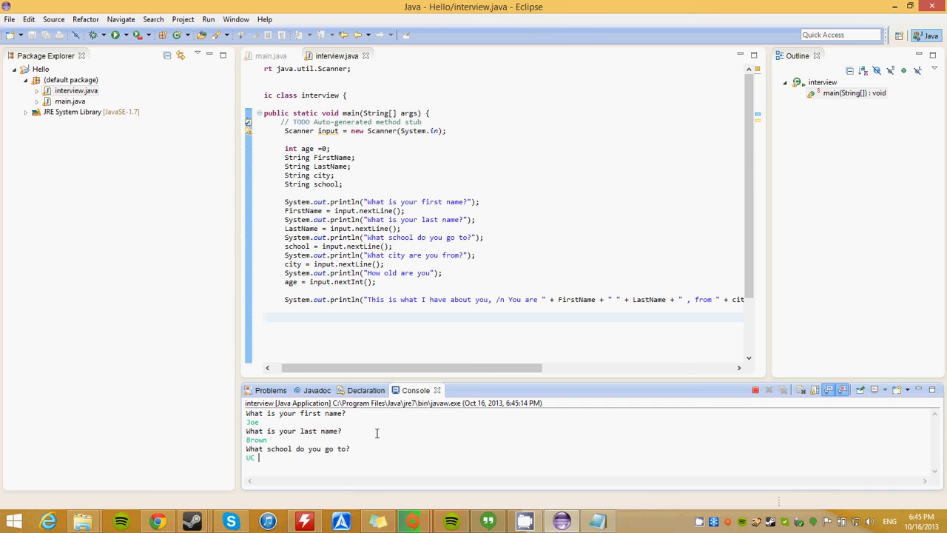
text(Merced)
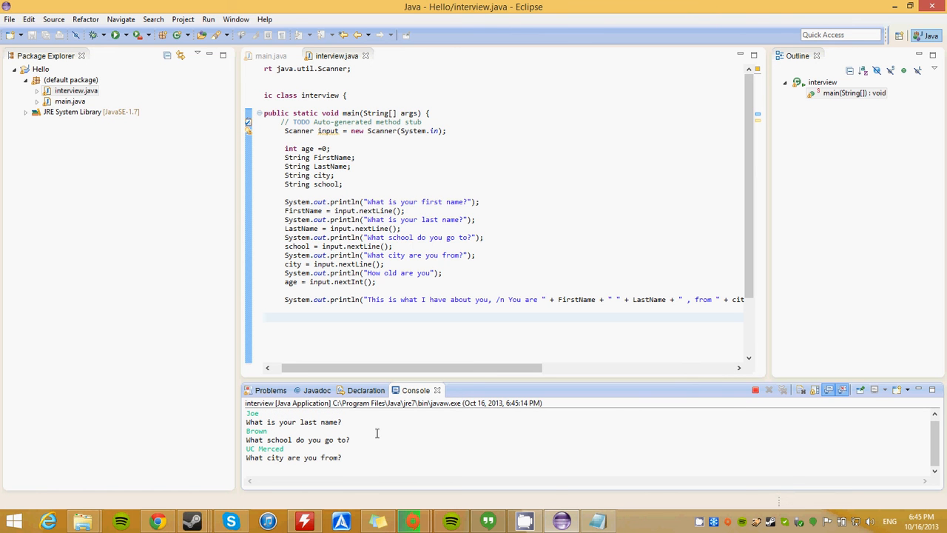
text(M)
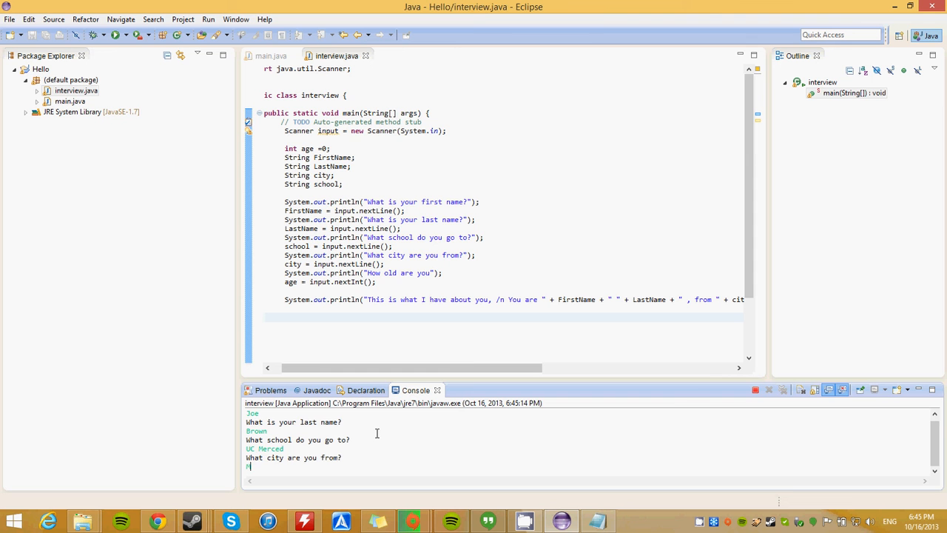
text(erced)
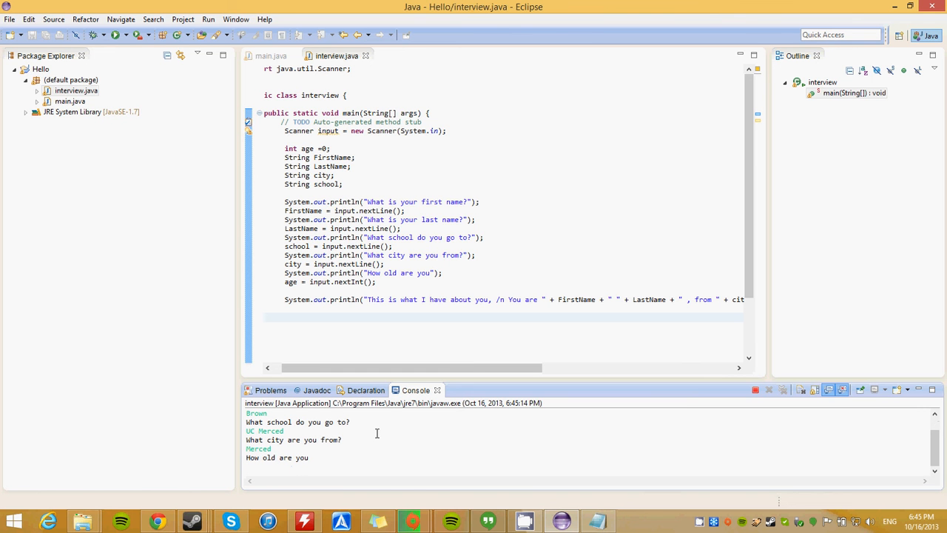
text(20)
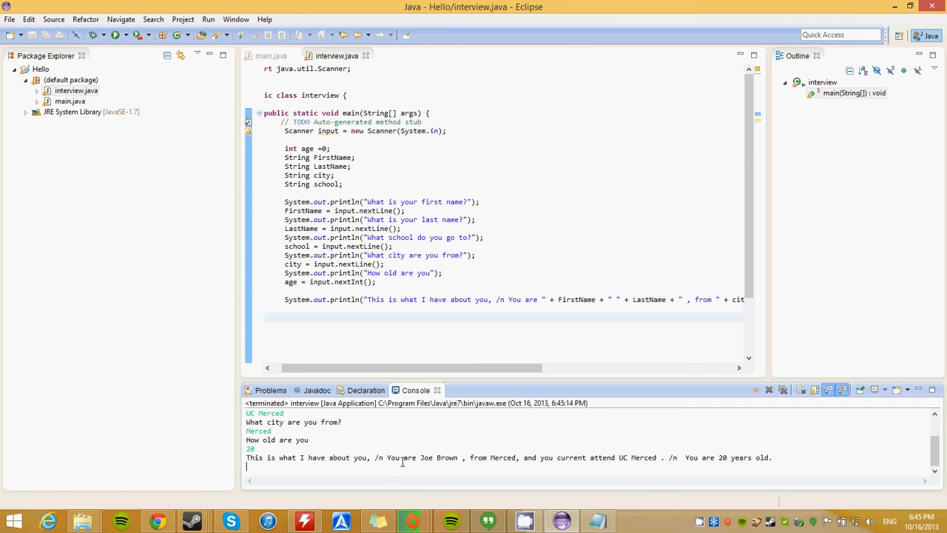
mouse_move(535, 462)
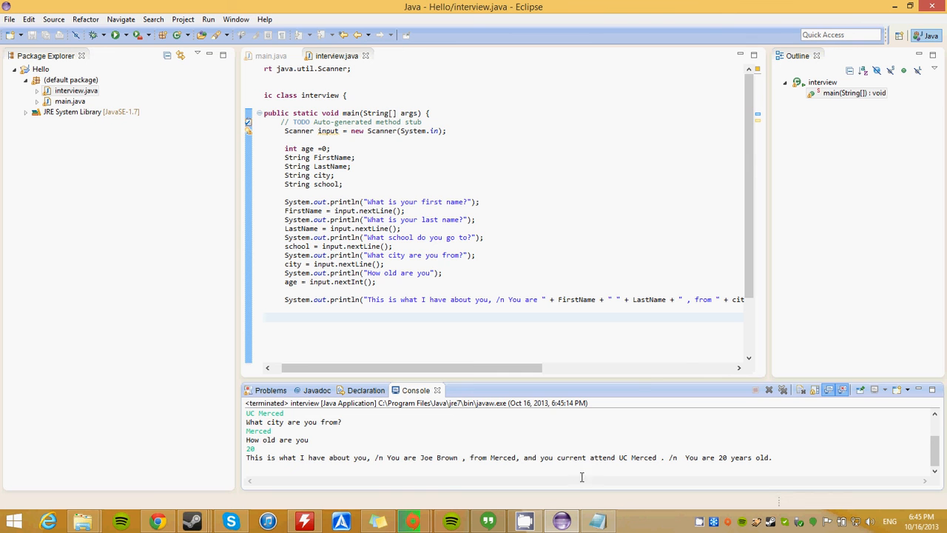
mouse_move(651, 457)
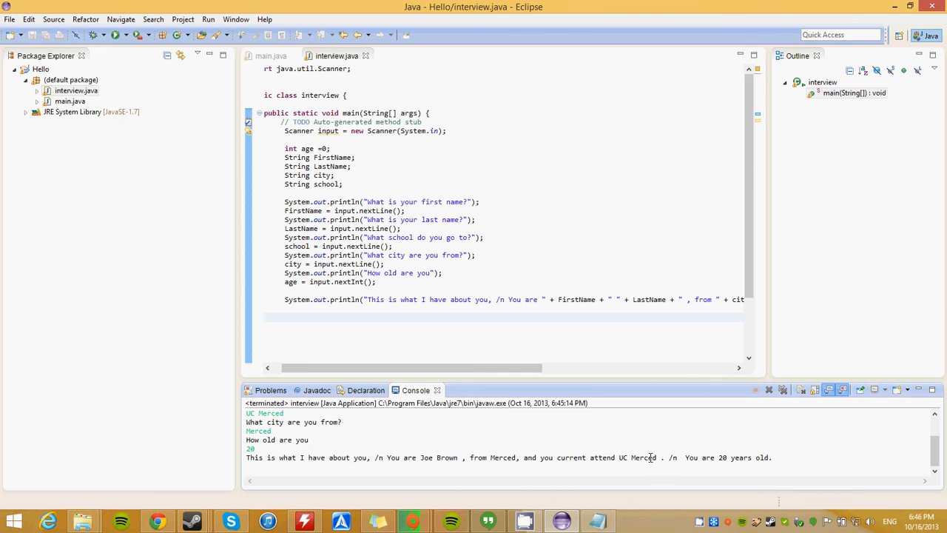
mouse_move(752, 462)
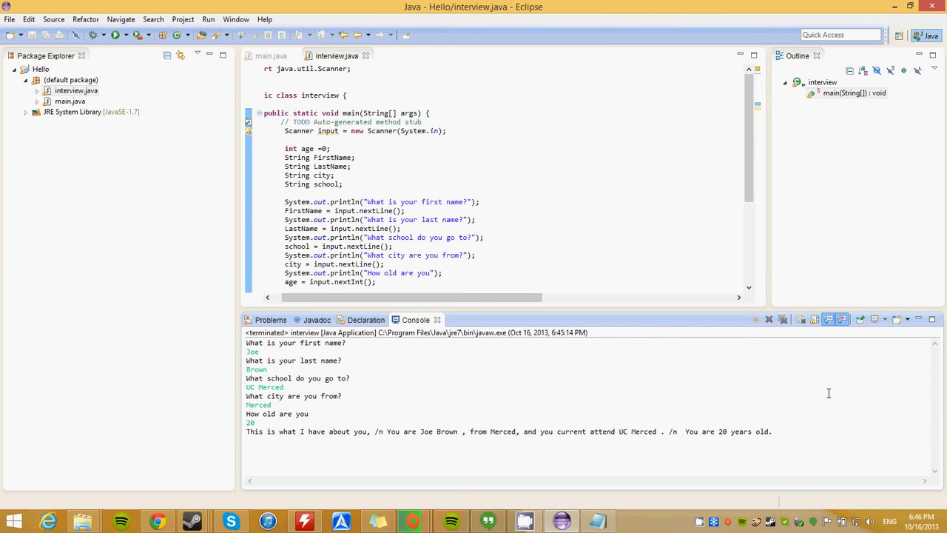
mouse_move(826, 391)
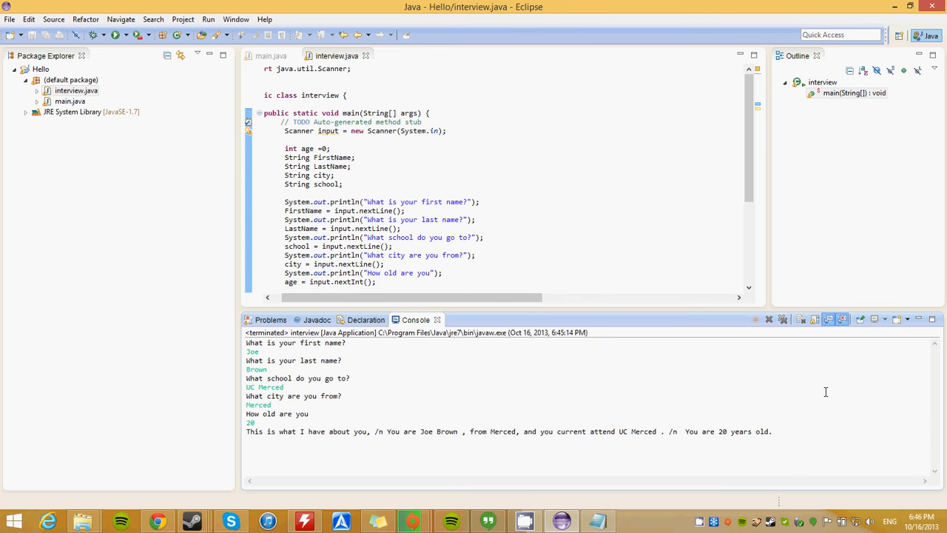
Inspect the printed summary sentence about Joe Brown in the enlarged console.
drag(488, 432, 776, 432)
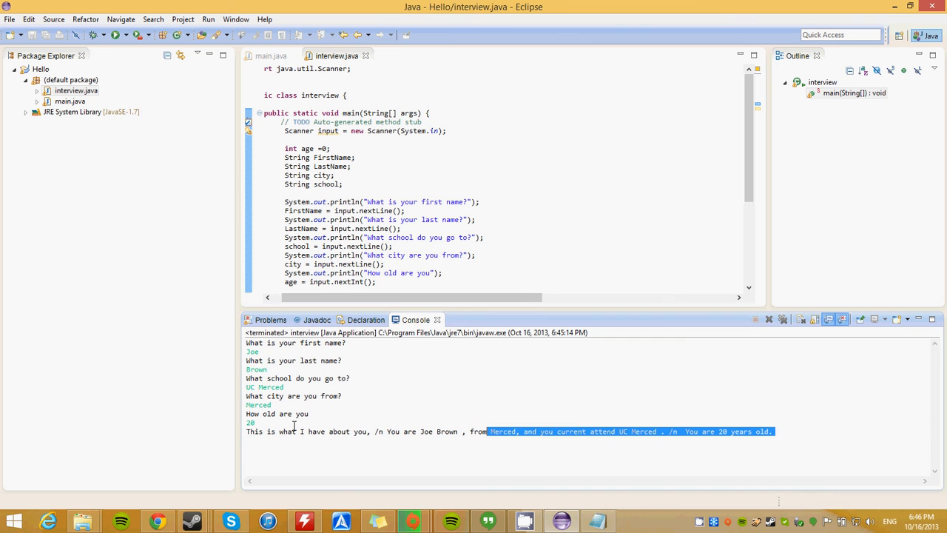
click(260, 352)
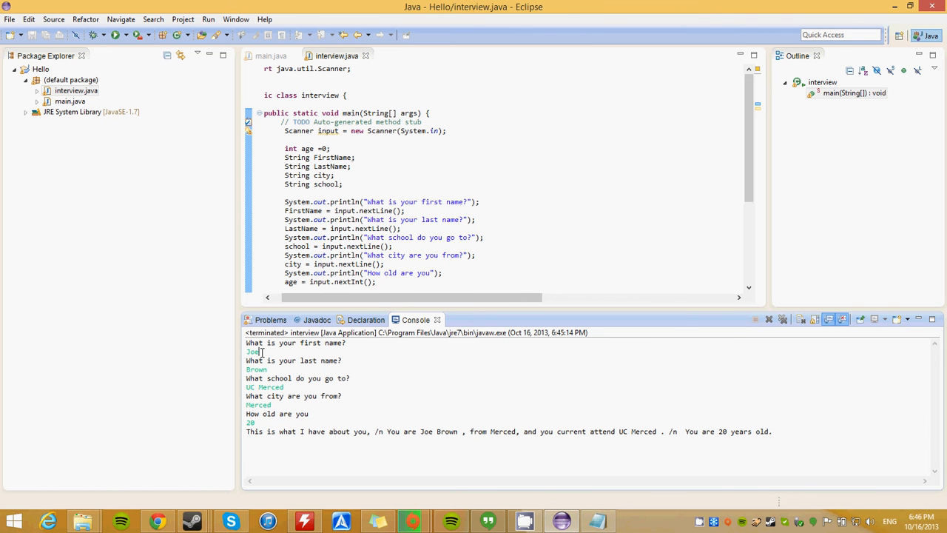
double_click(256, 370)
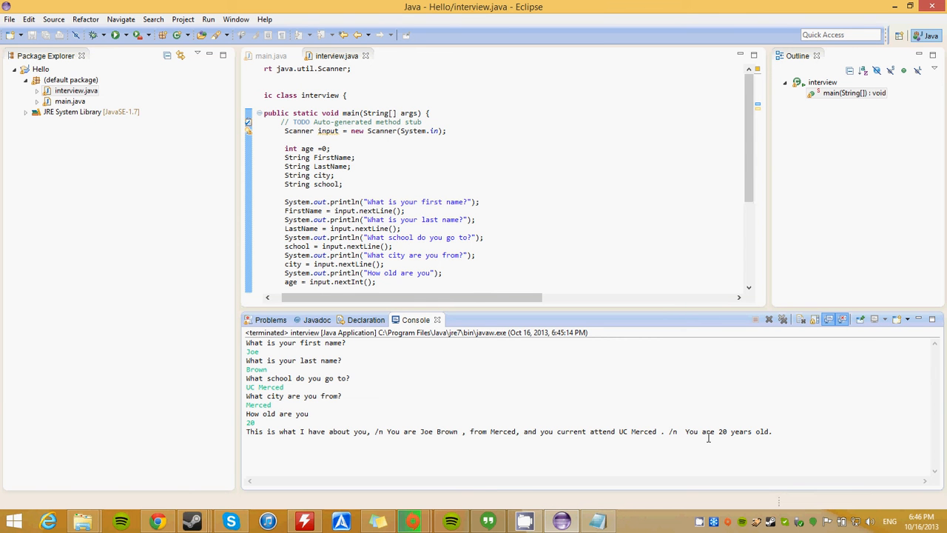
scroll(down, 3)
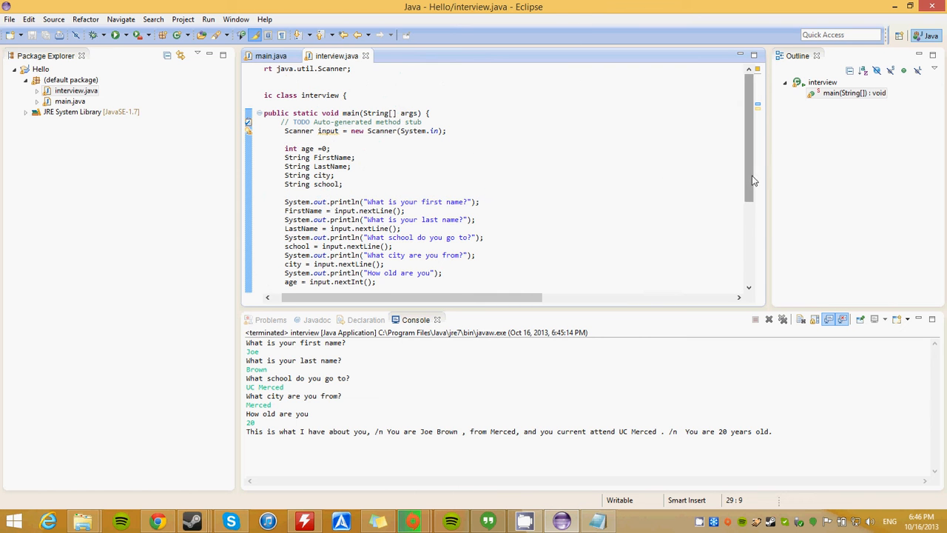
Rerun the cleaned-up interview, answering UC Merced, Merced and age 21.
scroll(down, 3)
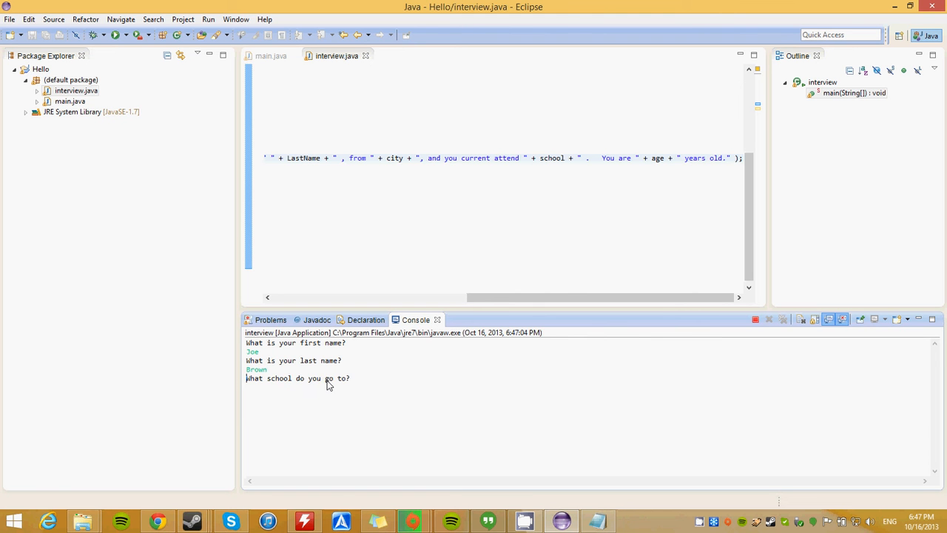
text(UC)
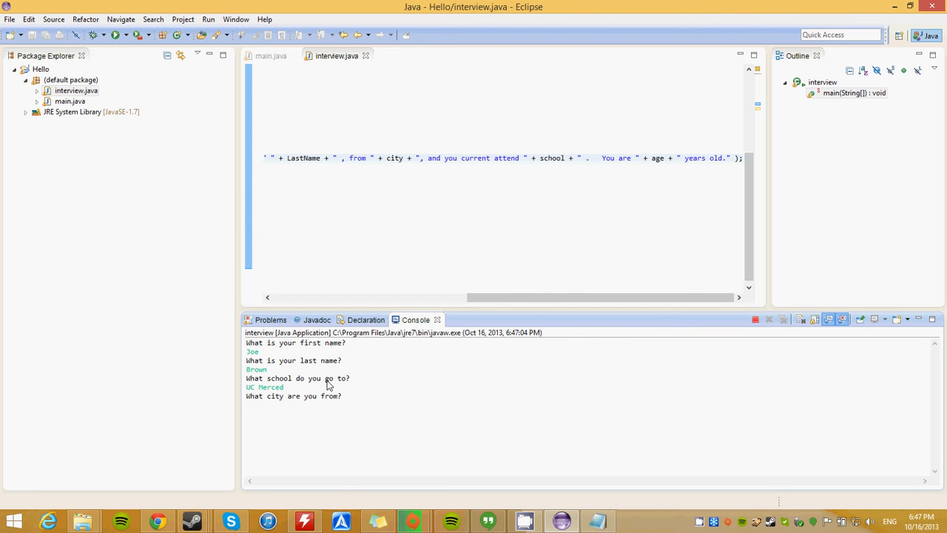
text(Merced)
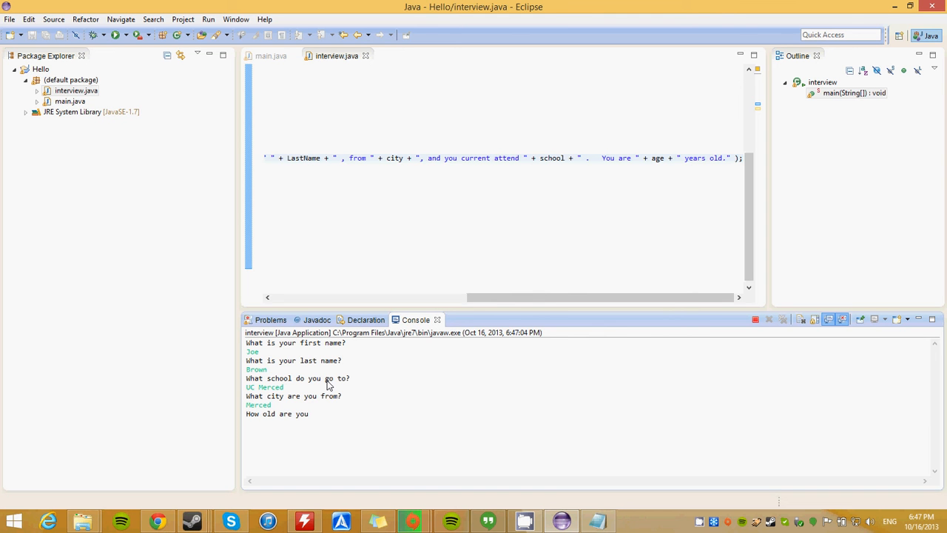
text(21)
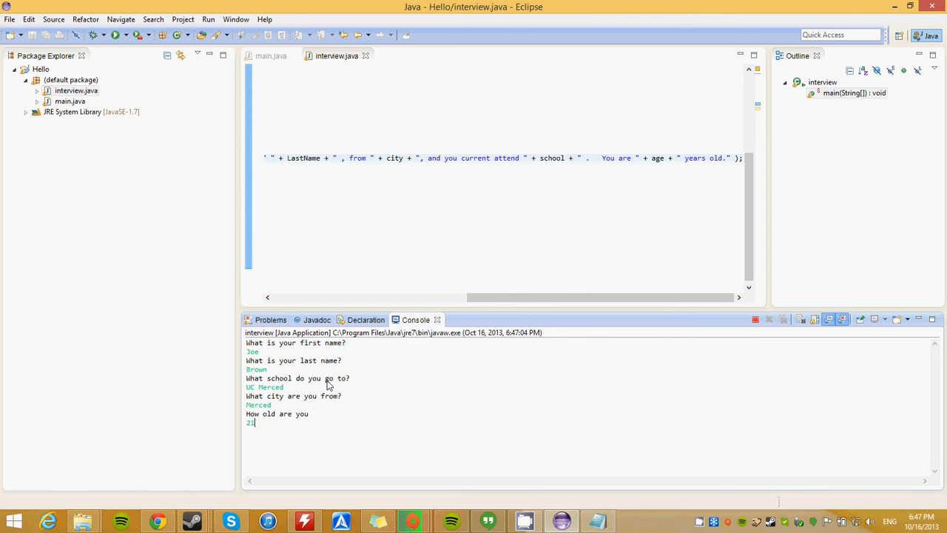
key(enter)
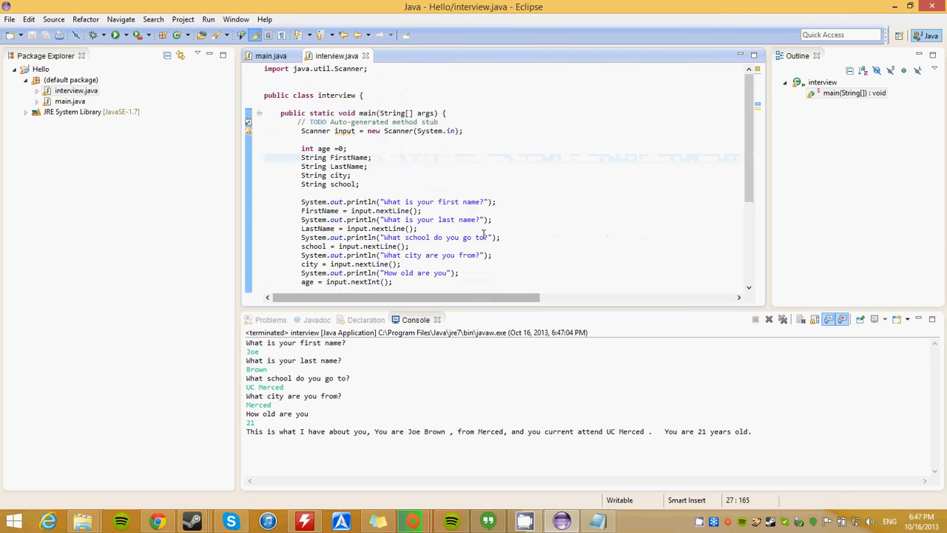
scroll(down, 3)
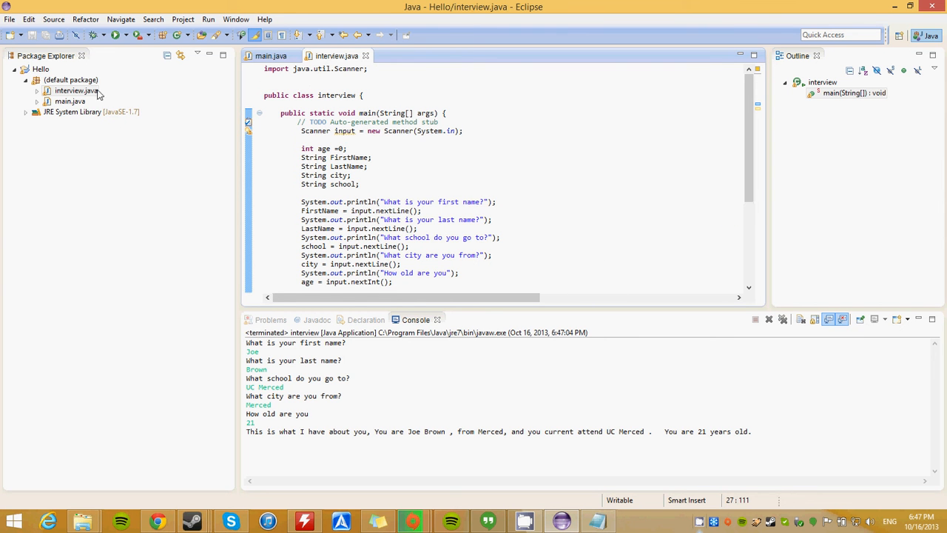
mouse_move(583, 348)
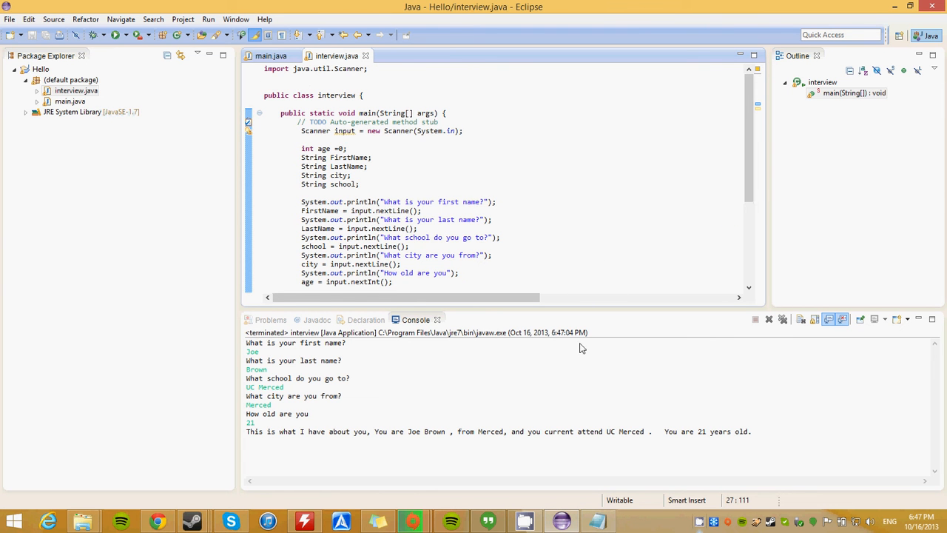